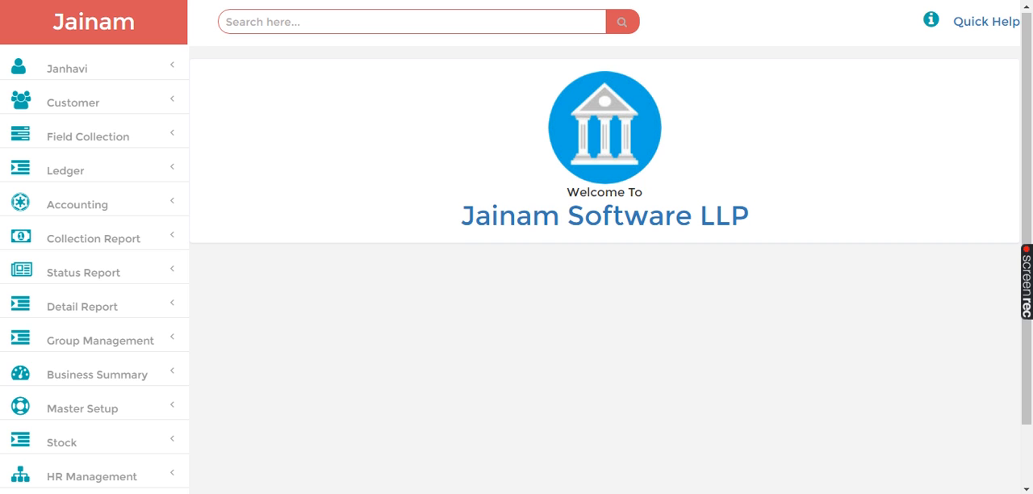
# Bring up the Employee / Agent Entry Form from Employee List under HR Management
pyautogui.scroll(-3)
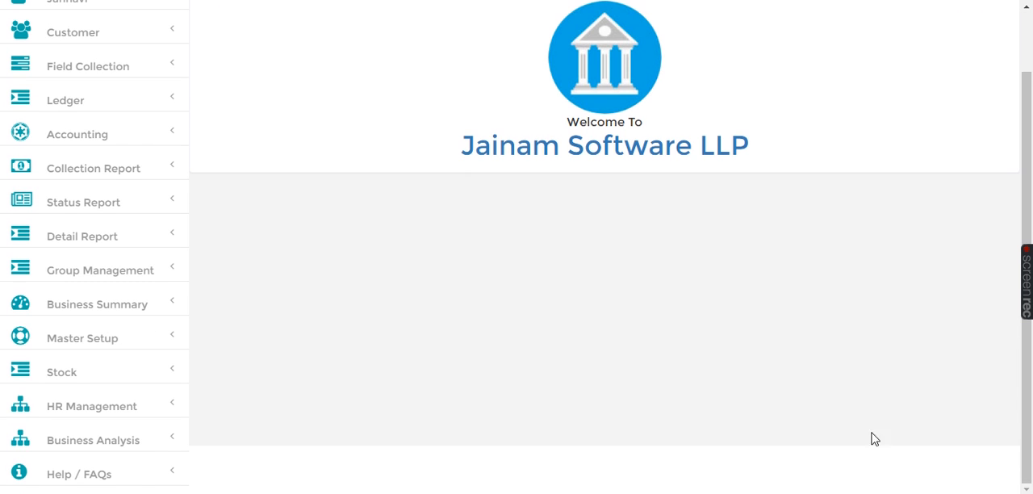
pyautogui.click(90, 406)
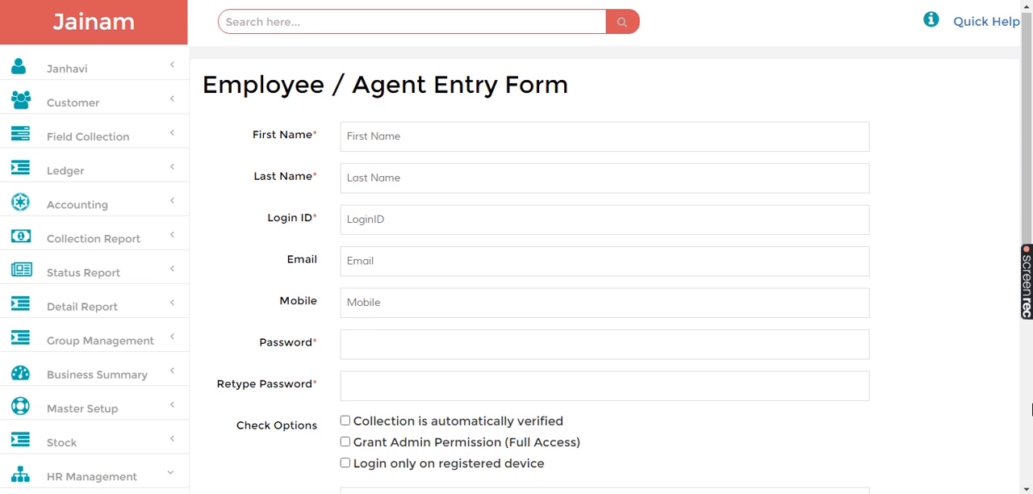
pyautogui.scroll(-3)
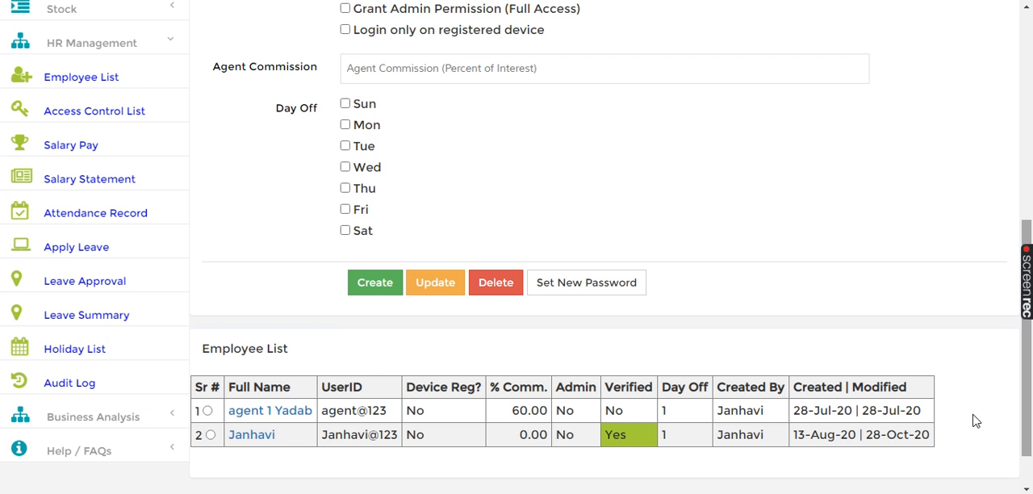
pyautogui.moveTo(270, 410)
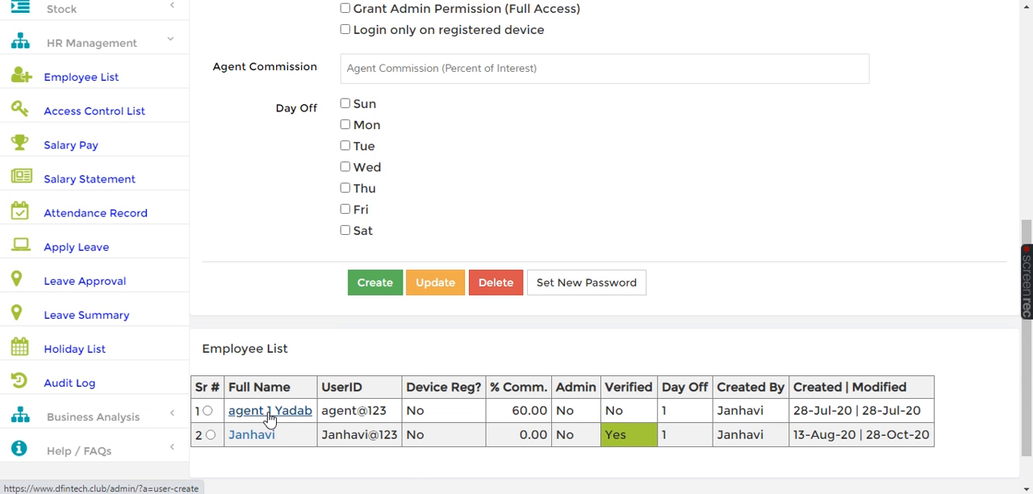
pyautogui.moveTo(252, 434)
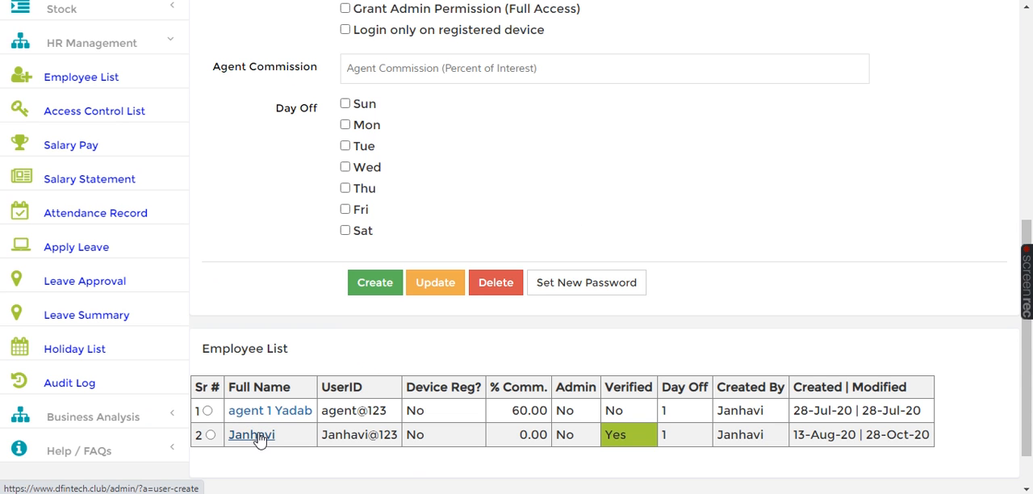
pyautogui.moveTo(270, 410)
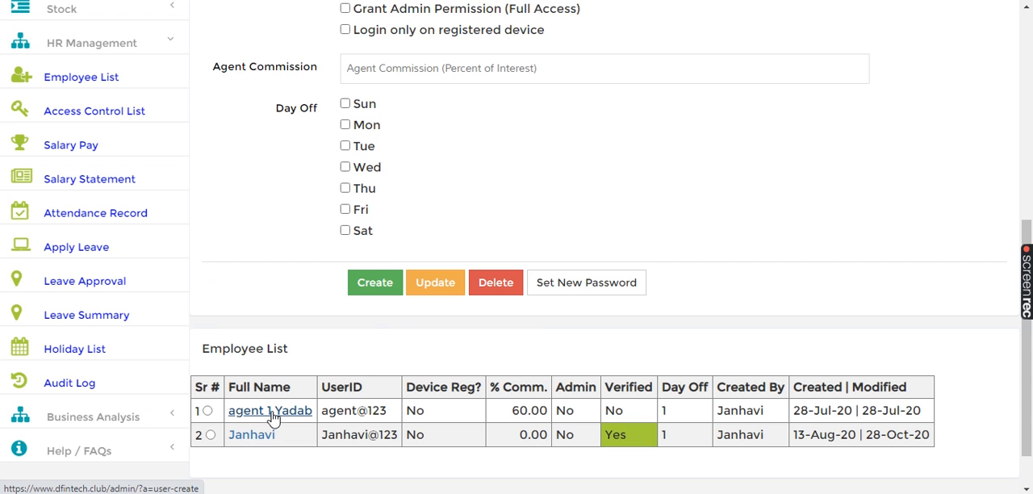
# Select agent 1 Yadab and enter business unit PUNE in the salary details
pyautogui.click(269, 410)
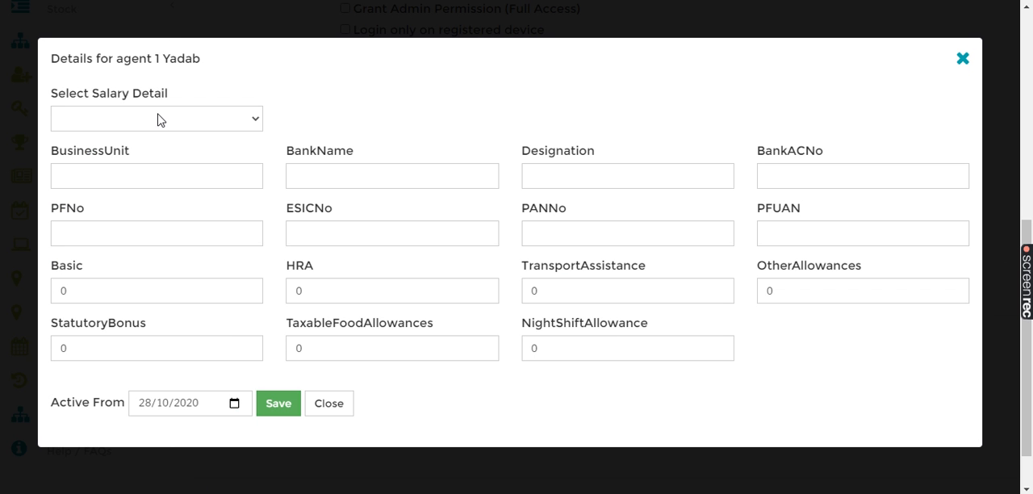
pyautogui.moveTo(232, 174)
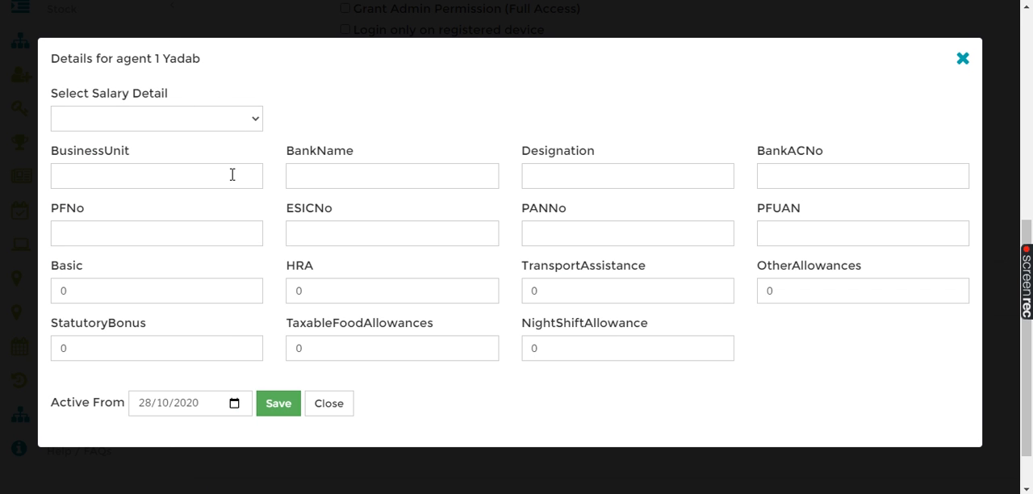
pyautogui.moveTo(407, 129)
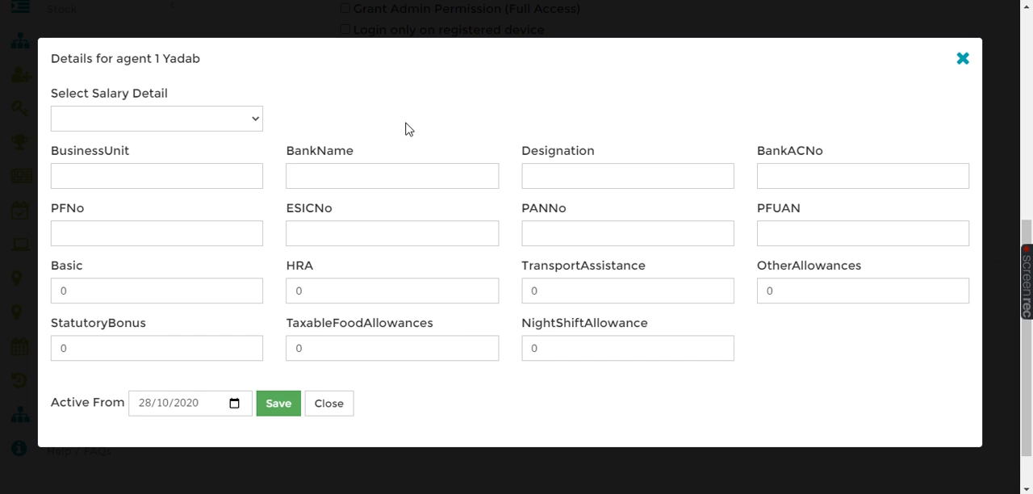
pyautogui.moveTo(116, 216)
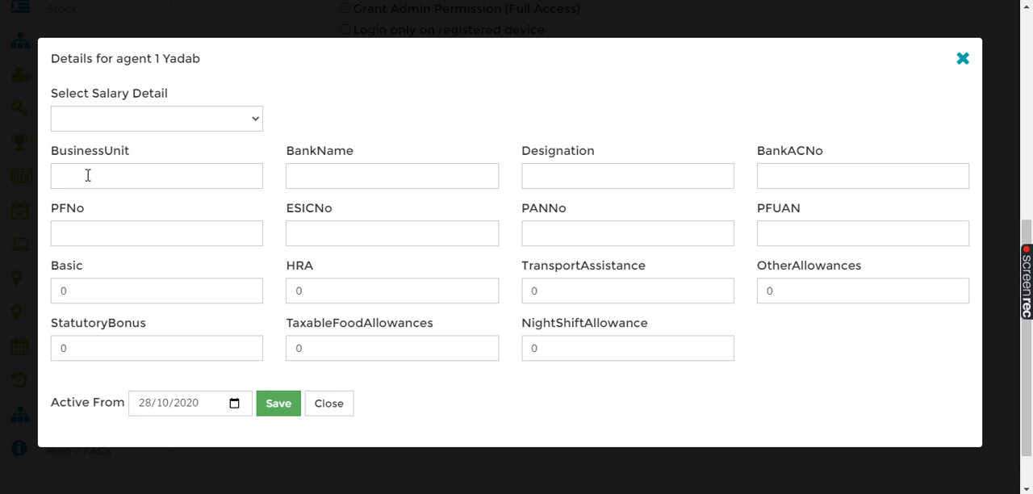
pyautogui.write('PU')
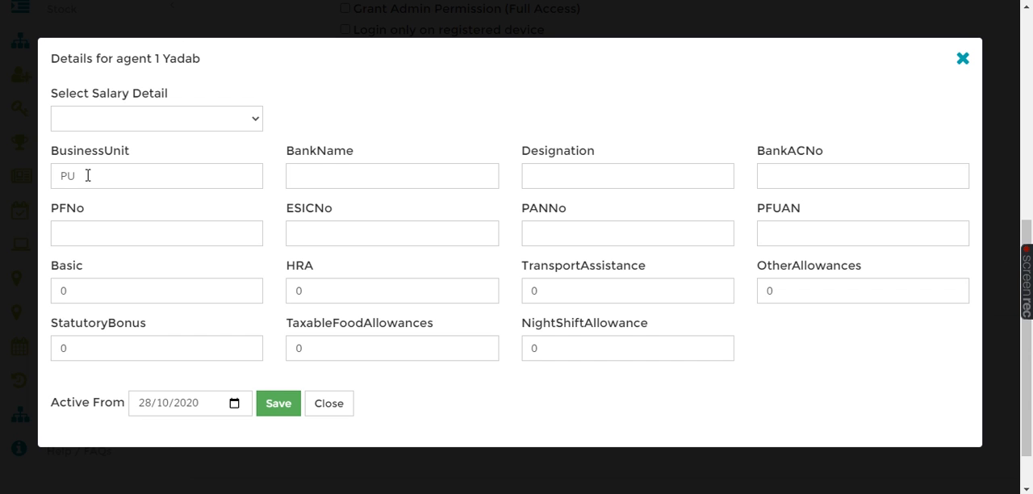
pyautogui.write('NE')
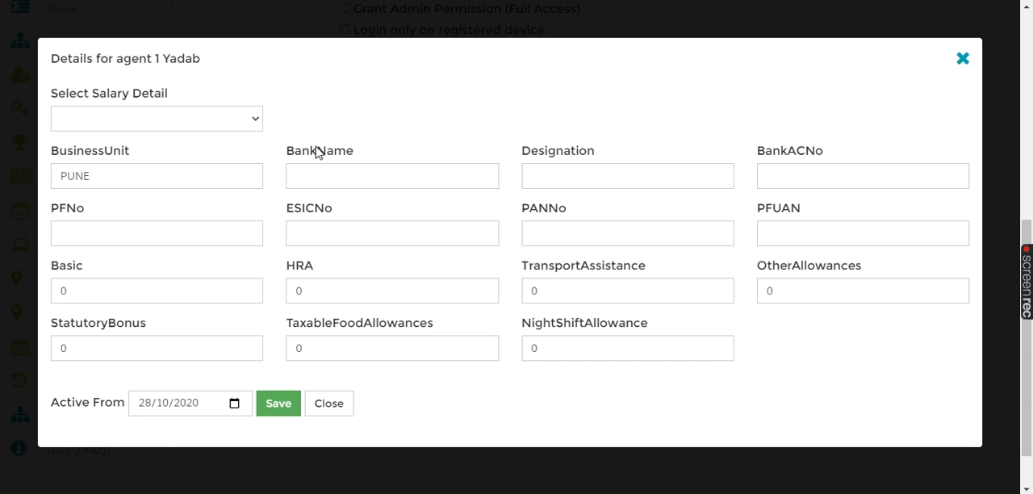
# Enter Bank Of India as the agent's bank name
pyautogui.click(392, 176)
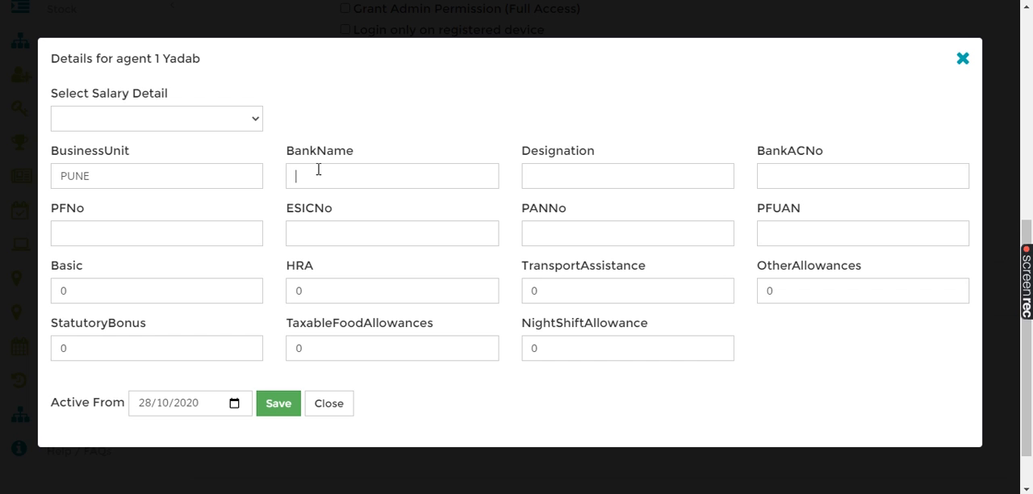
pyautogui.write('Ban')
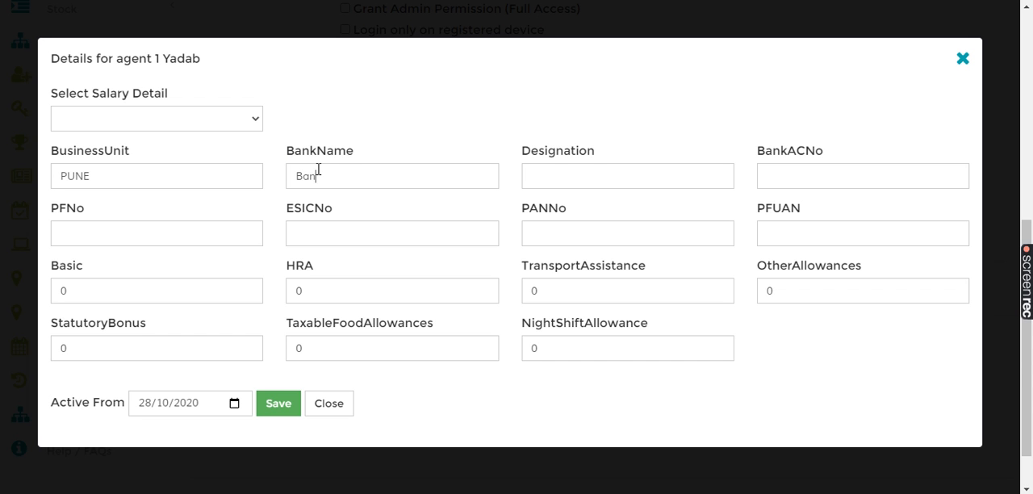
pyautogui.write('Of')
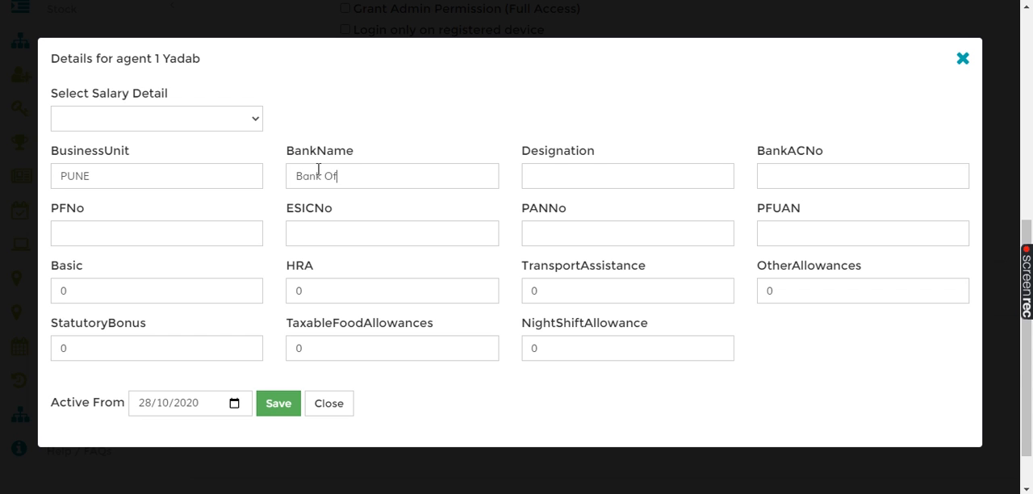
pyautogui.write('In')
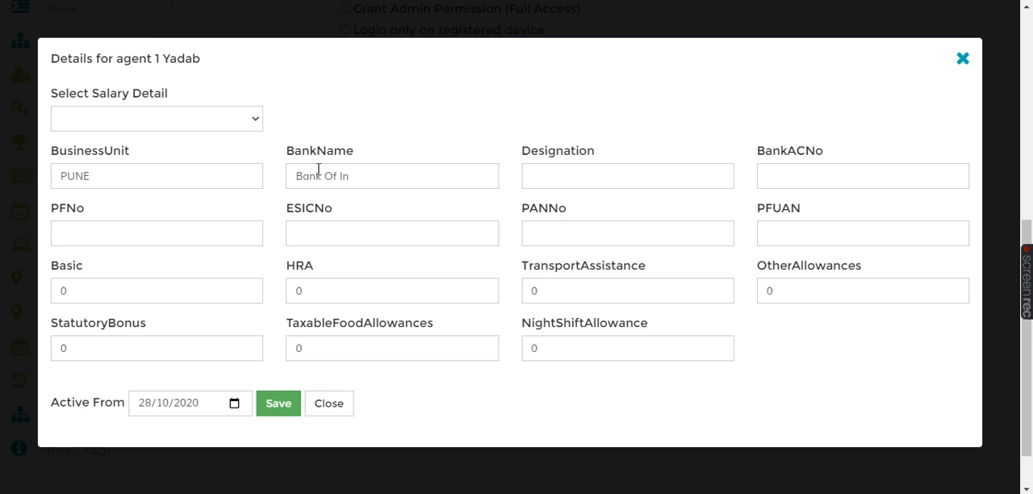
pyautogui.write('dia')
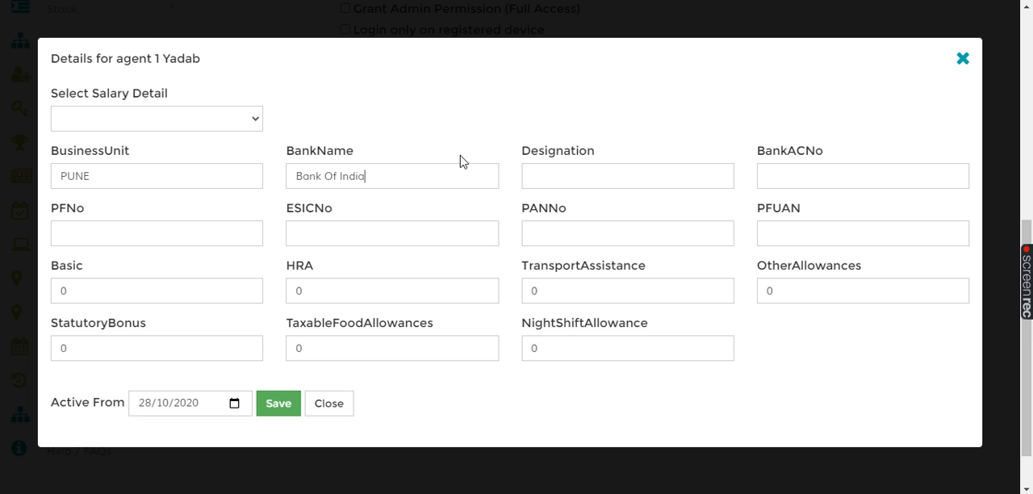
pyautogui.moveTo(604, 207)
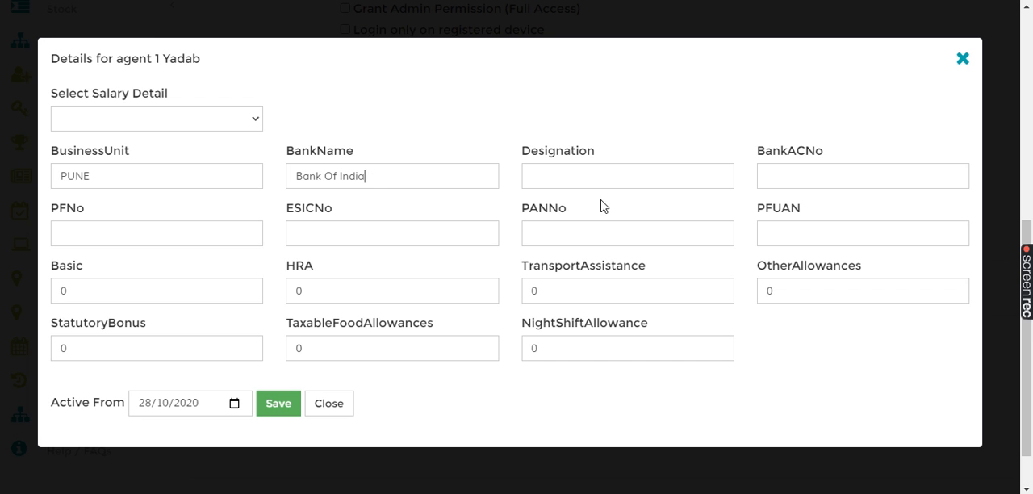
# Enter EXECUTIVE as the agent's designation
pyautogui.click(628, 175)
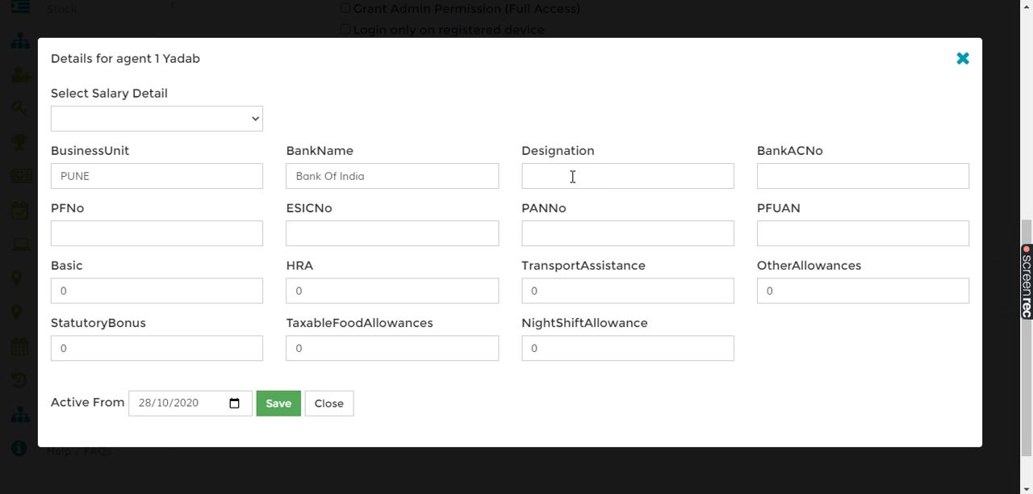
pyautogui.write('E')
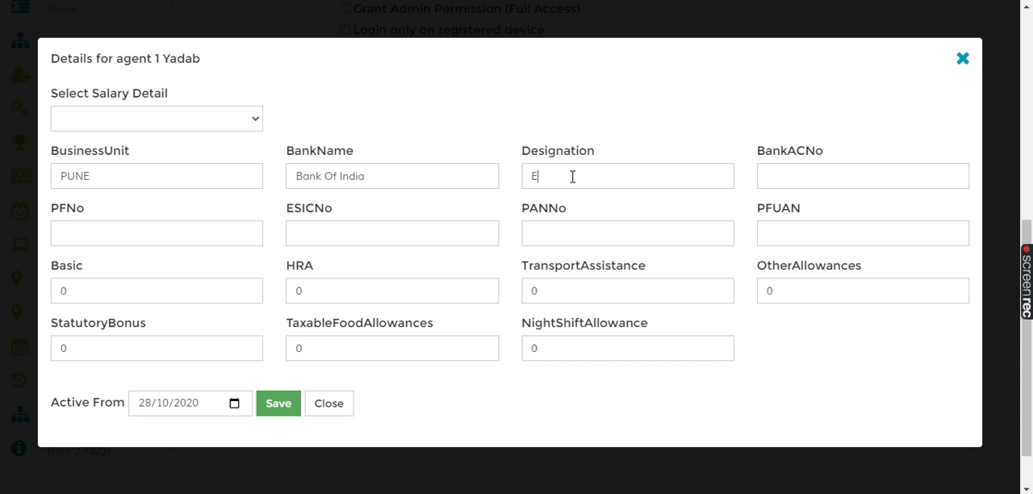
pyautogui.write('XEC')
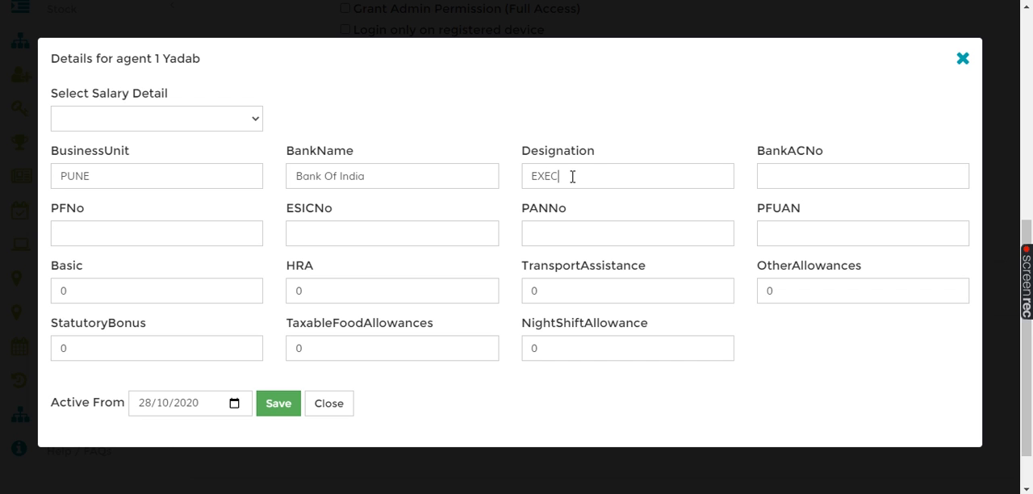
pyautogui.write('UTIVE')
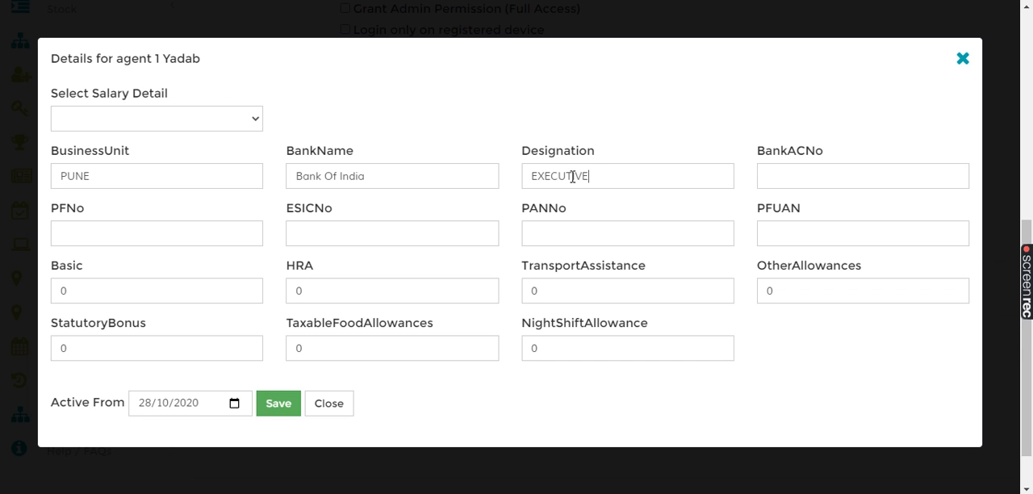
pyautogui.click(861, 176)
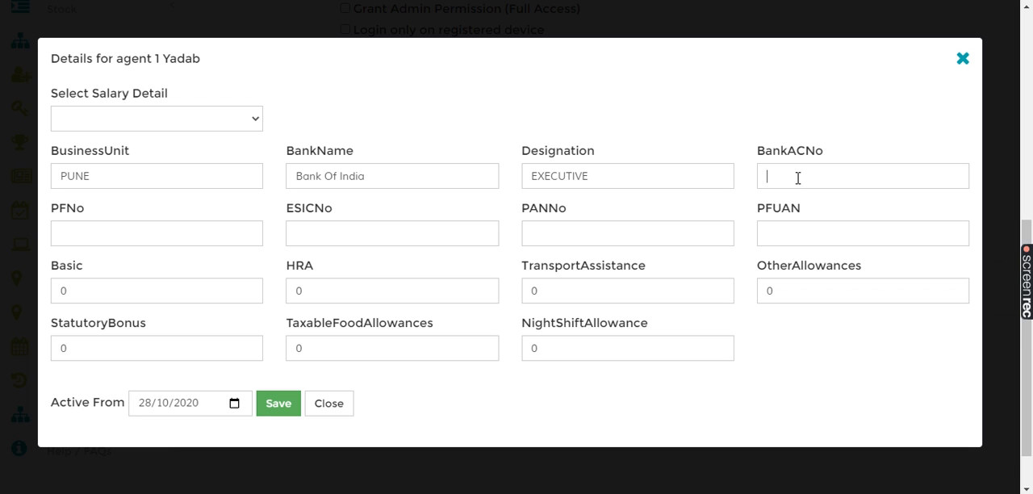
pyautogui.write('12')
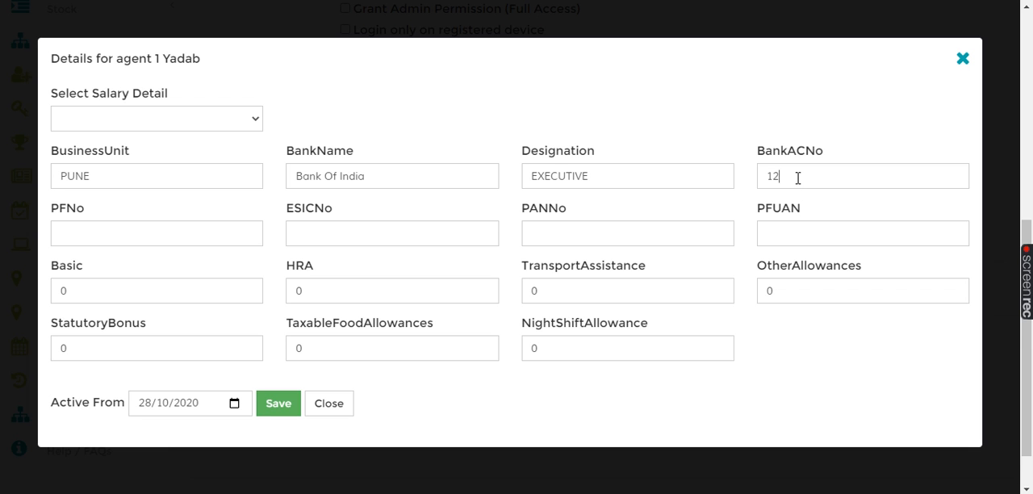
pyautogui.write('3548')
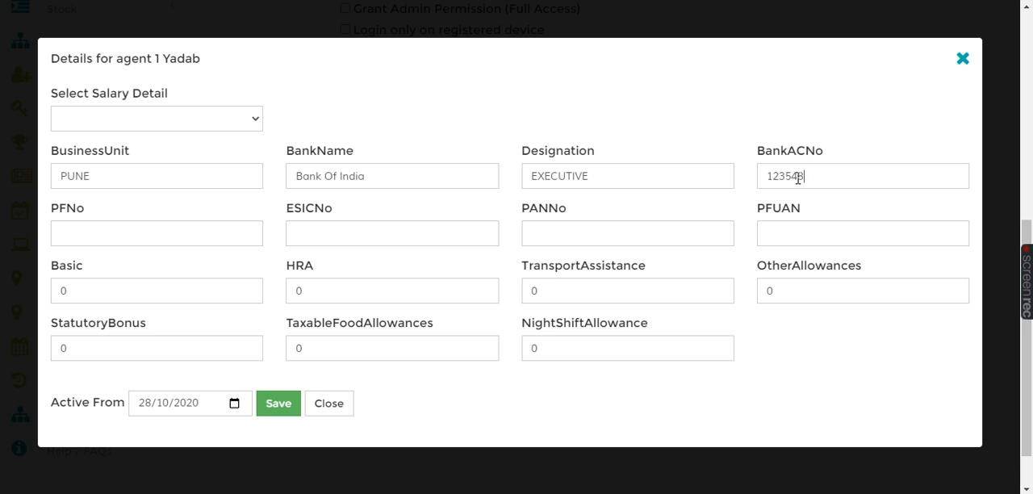
pyautogui.write('875655')
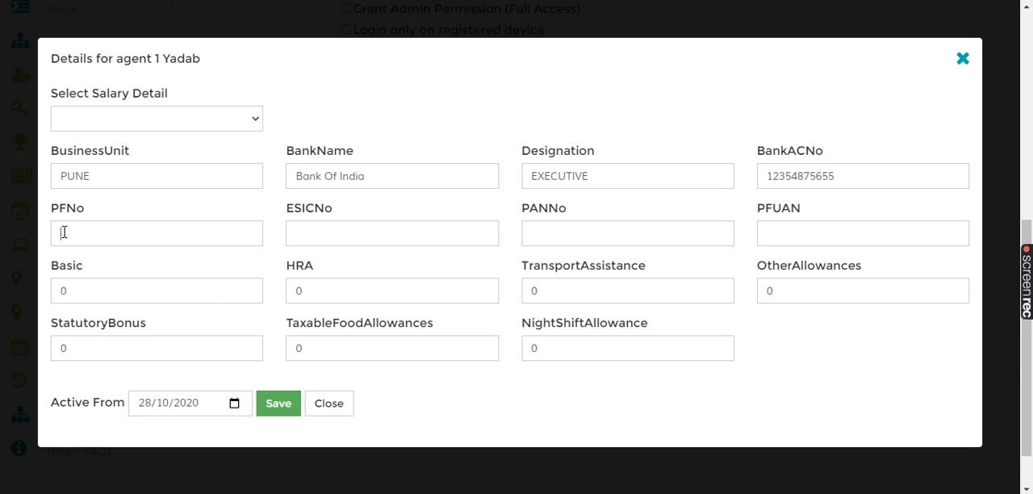
pyautogui.write('12354')
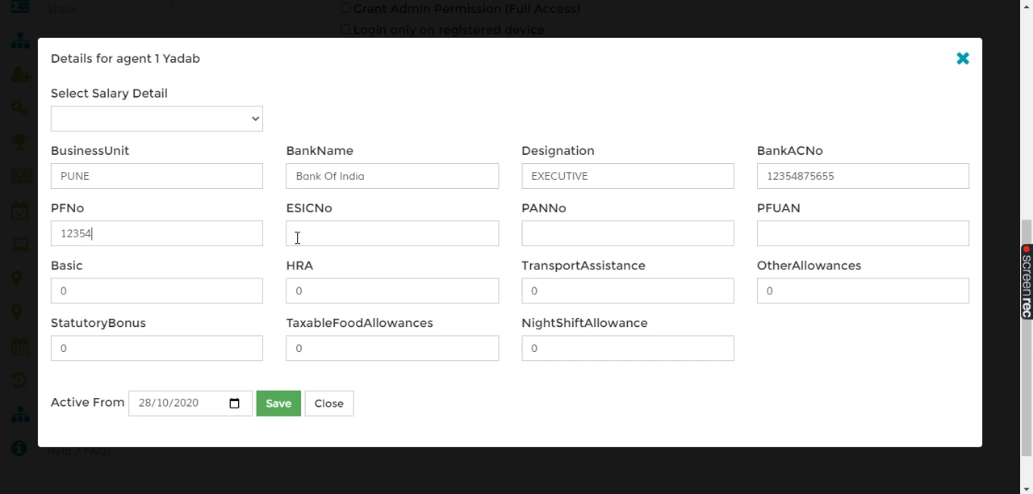
pyautogui.write('1234')
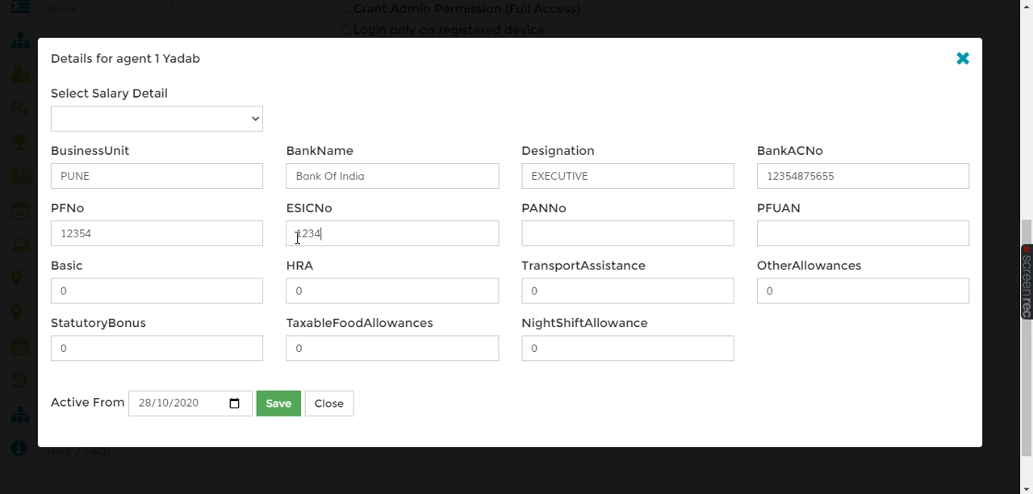
# Enter PAN 12354 and PFUAN FD56423
pyautogui.click(626, 232)
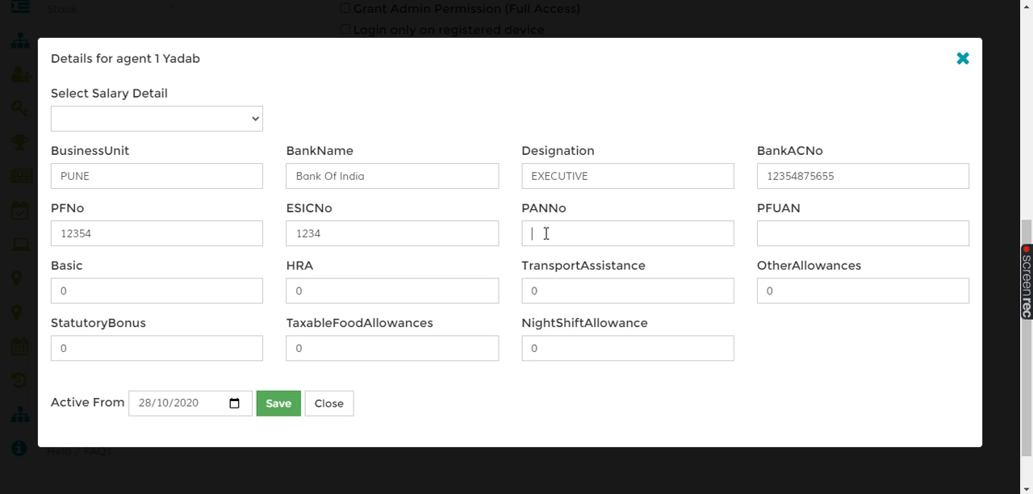
pyautogui.write('12354')
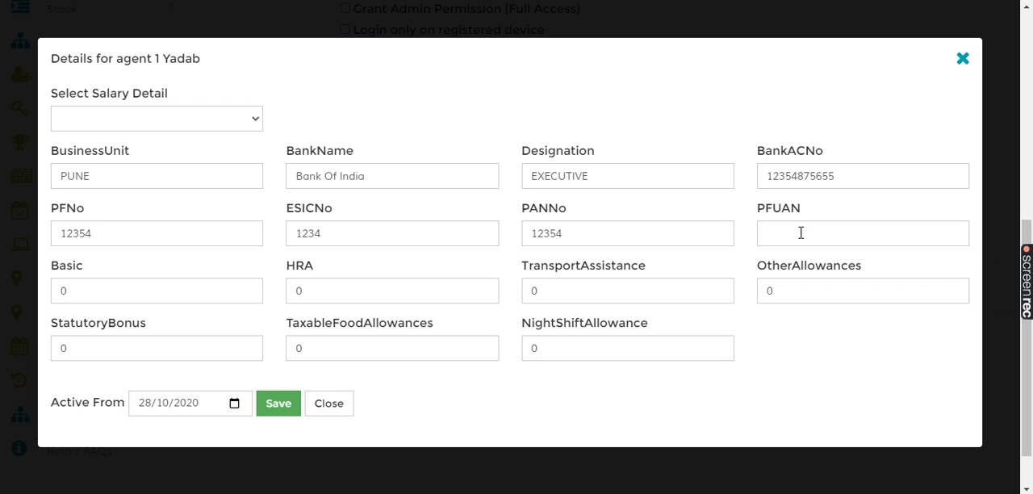
pyautogui.write('F')
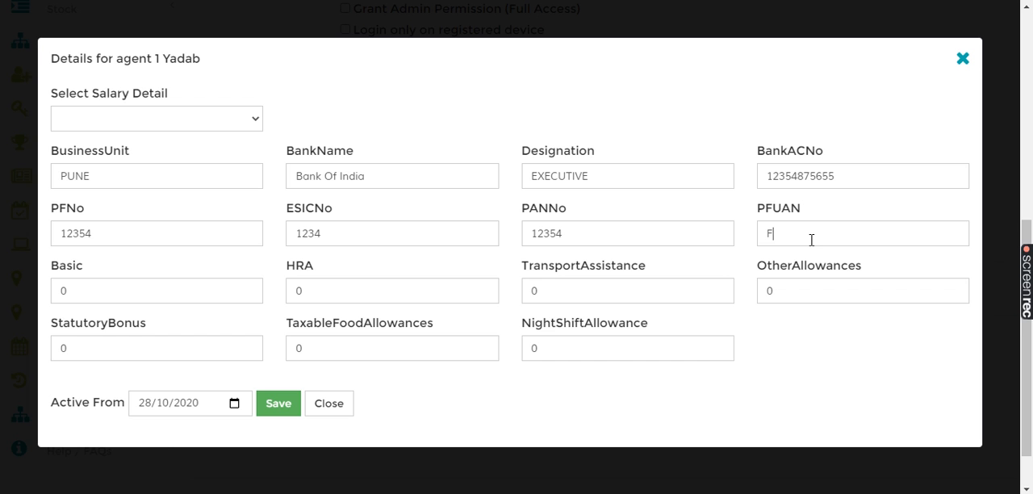
pyautogui.write('D5642')
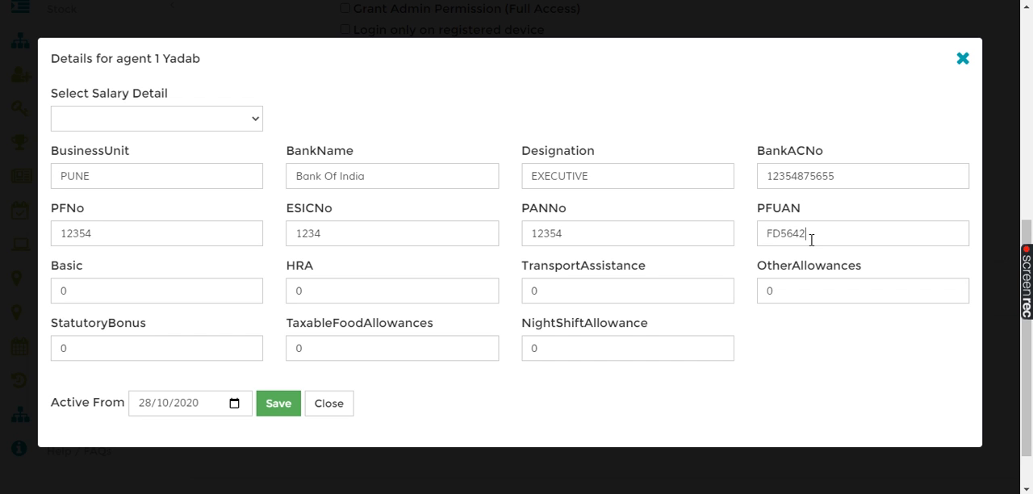
pyautogui.write('3')
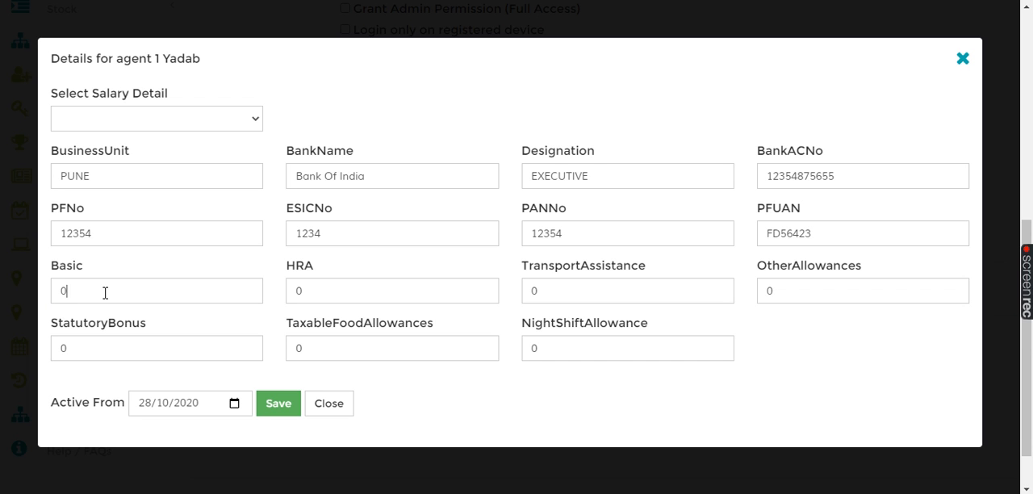
# Enter Basic 5000, HRA 100, transport assistance 500 and other allowances 100
pyautogui.write('5000')
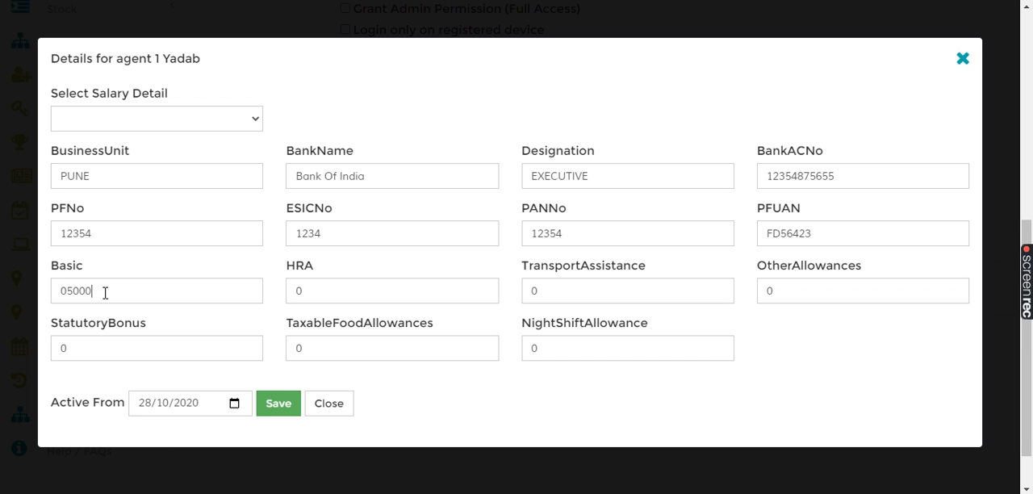
pyautogui.click(392, 291)
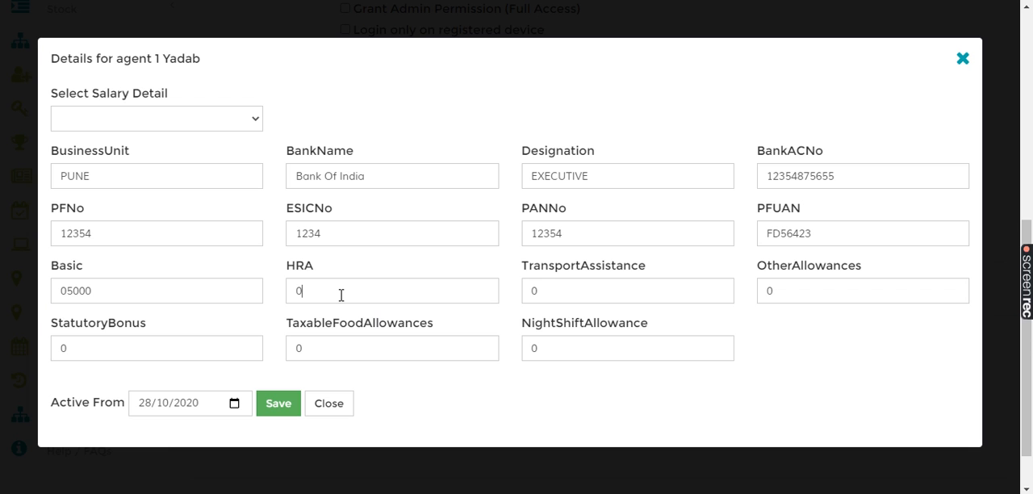
pyautogui.write('1')
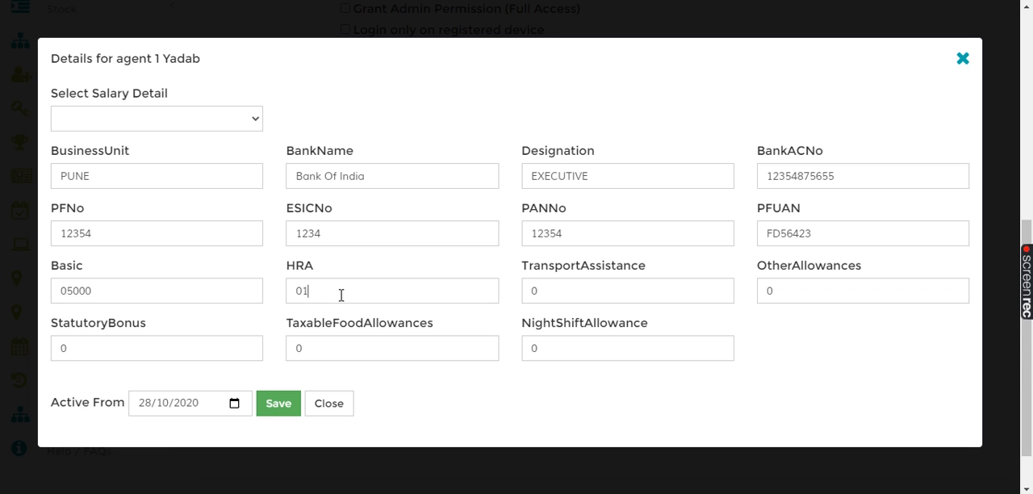
pyautogui.write('00')
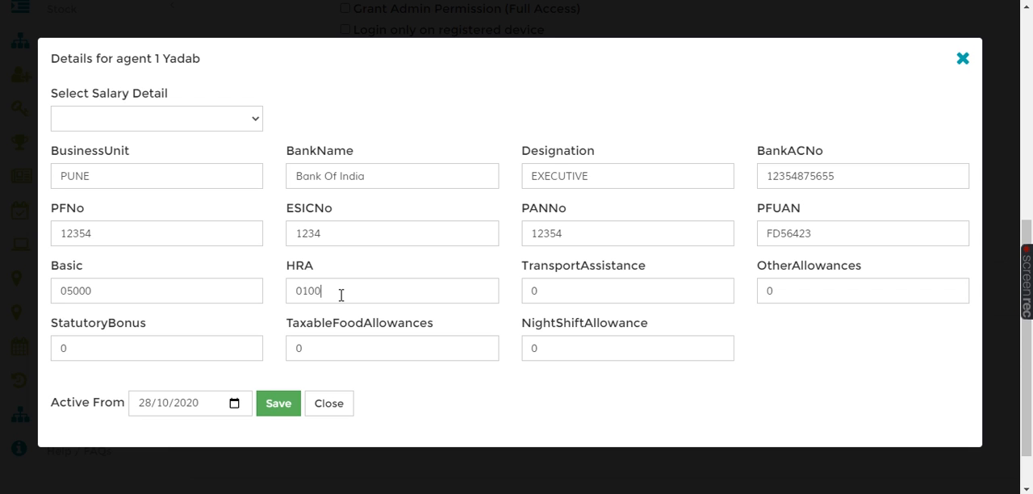
pyautogui.click(628, 290)
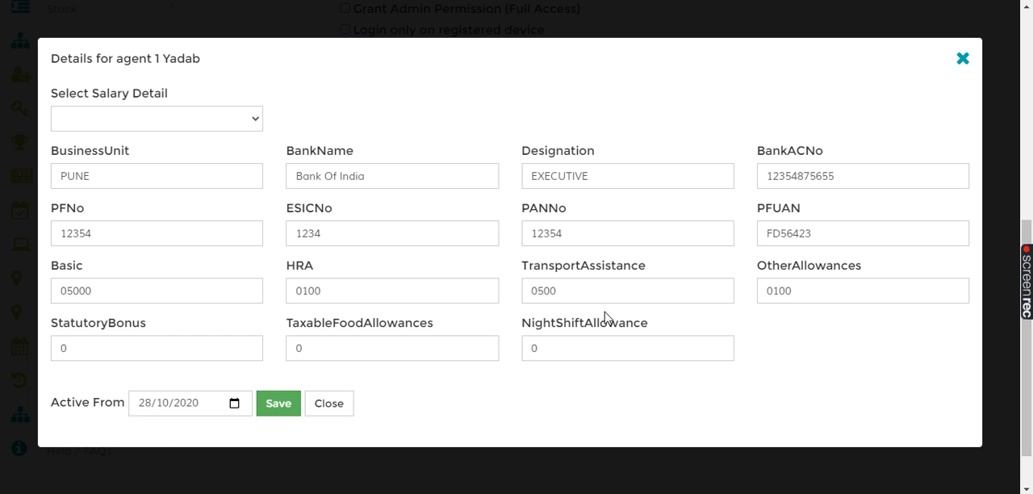
pyautogui.click(155, 349)
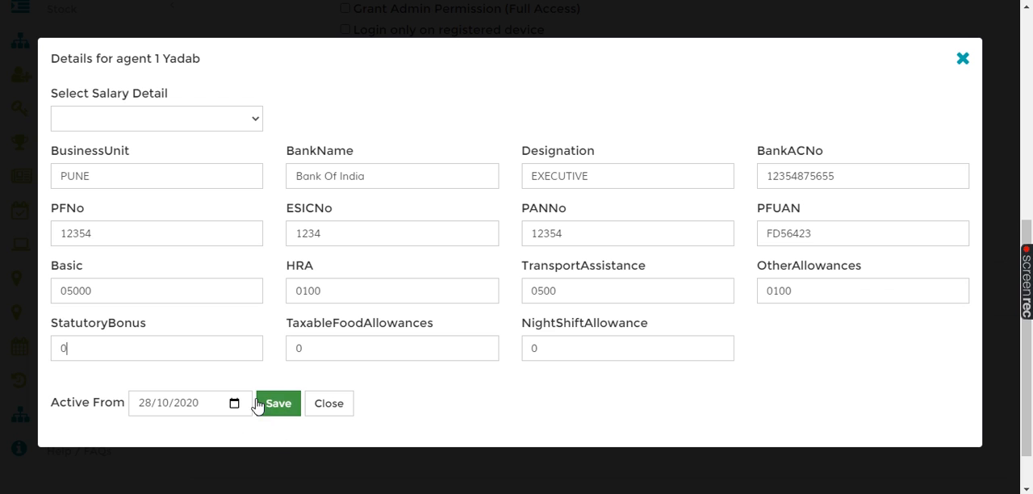
# Set the active-from date to 01/10/2020 and save Yadab's salary details
pyautogui.click(236, 403)
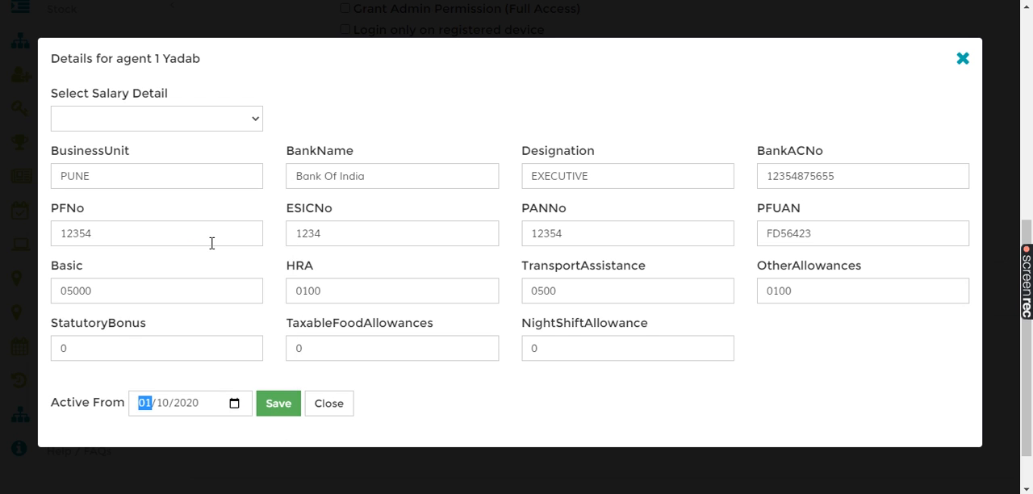
pyautogui.moveTo(255, 400)
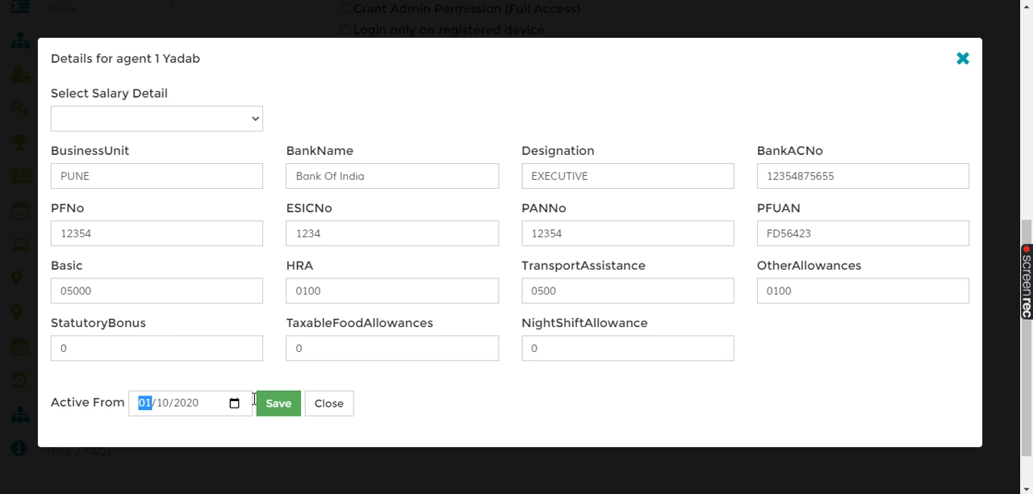
pyautogui.moveTo(278, 404)
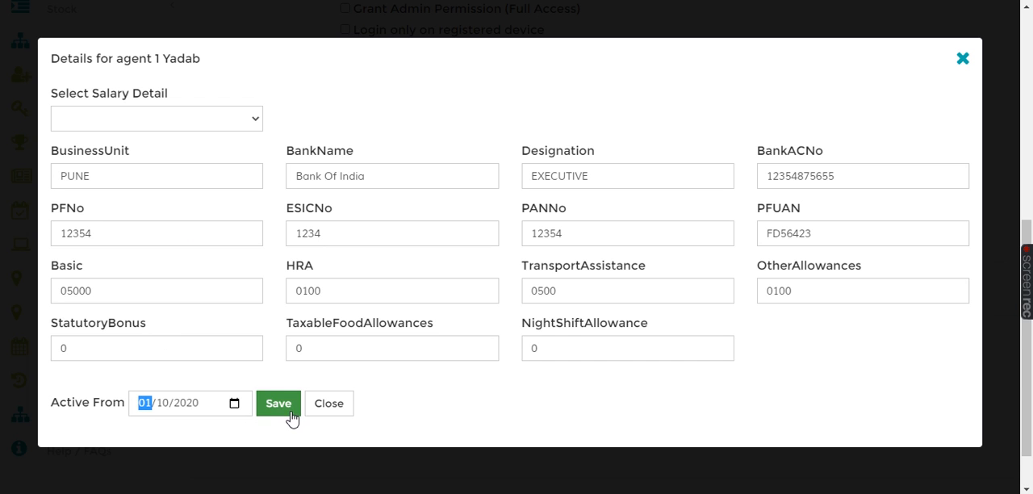
pyautogui.click(277, 403)
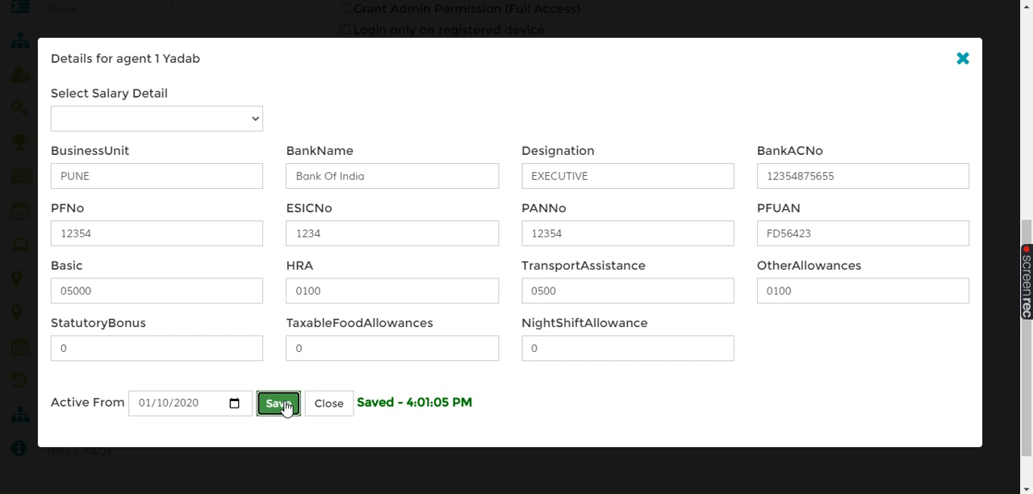
pyautogui.moveTo(371, 387)
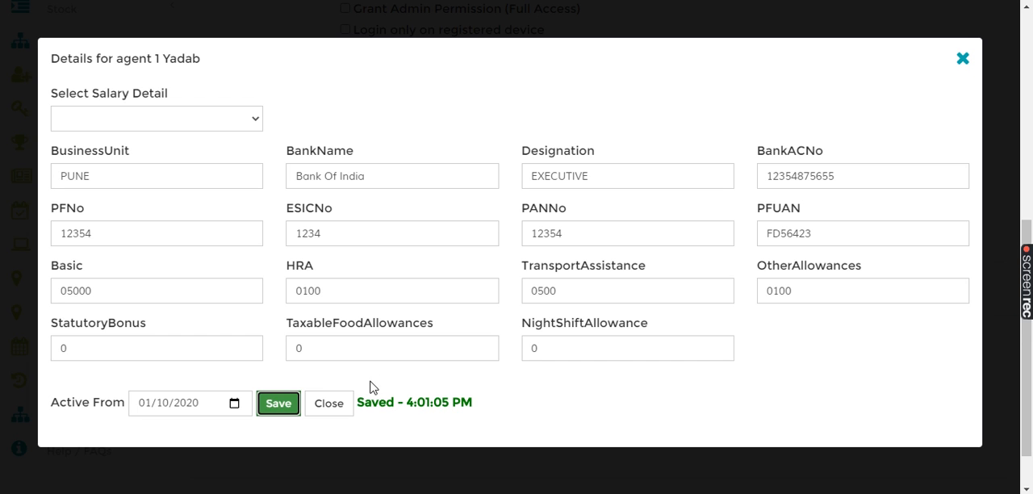
pyautogui.moveTo(305, 378)
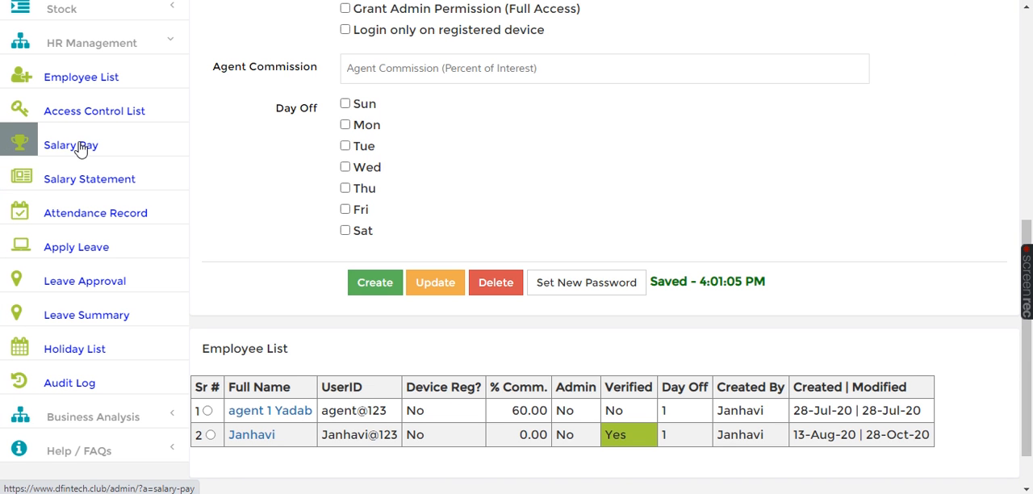
# Load agent 1 Yadab's October 2020 figures in the Salary Pay Form
pyautogui.click(71, 145)
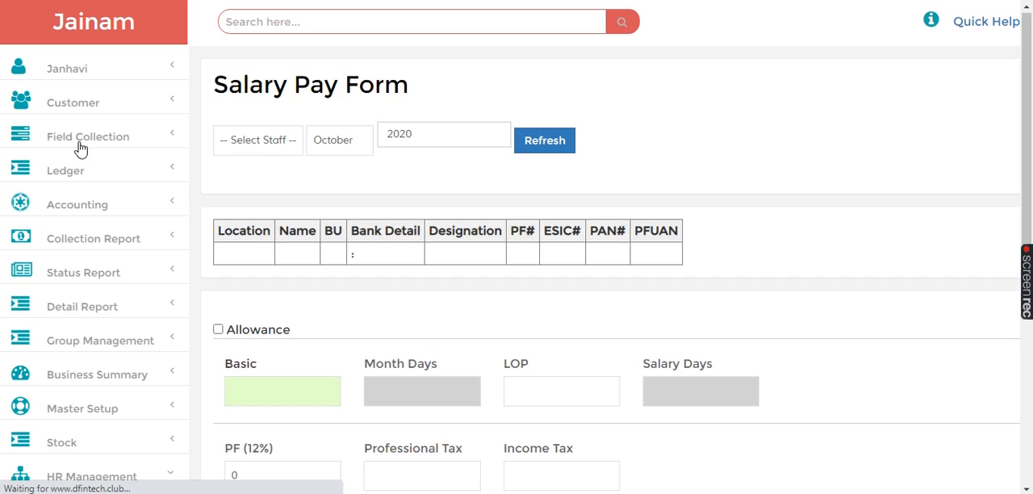
pyautogui.click(258, 139)
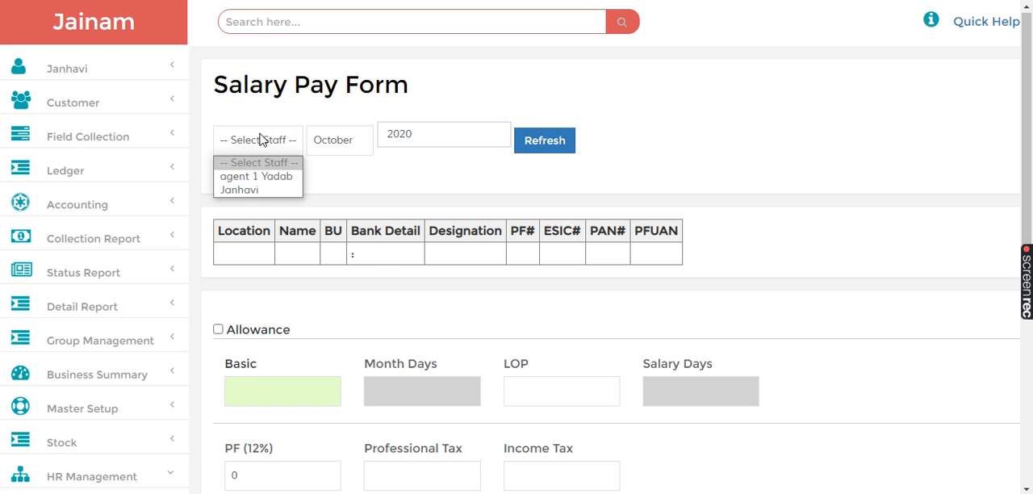
pyautogui.click(255, 176)
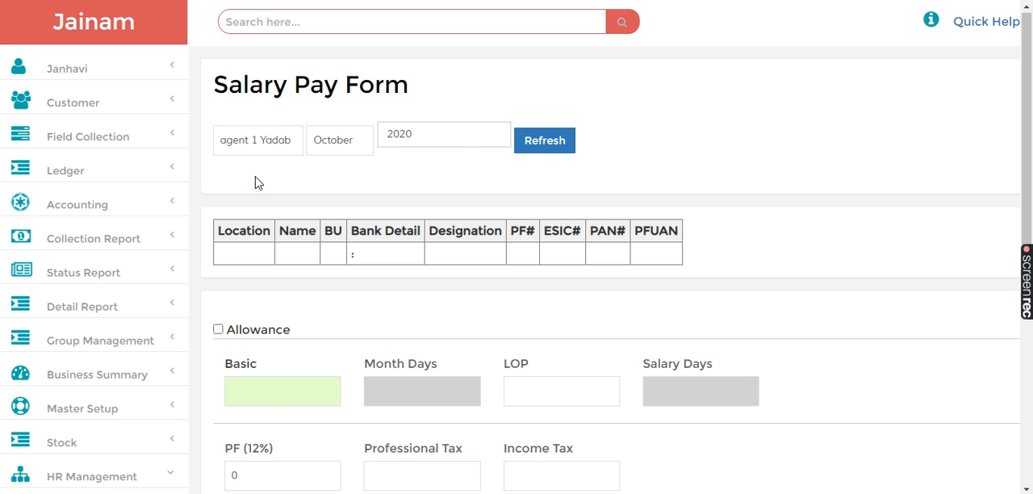
pyautogui.click(546, 139)
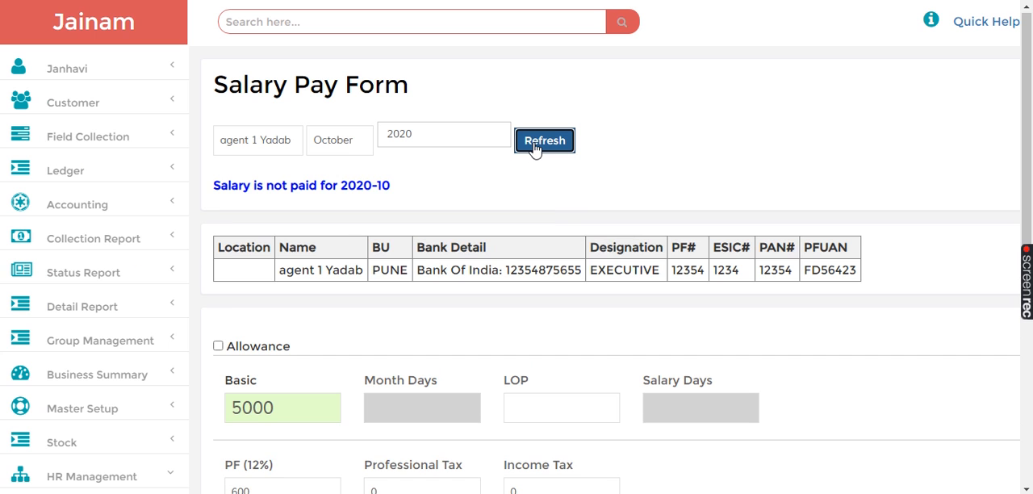
pyautogui.moveTo(644, 286)
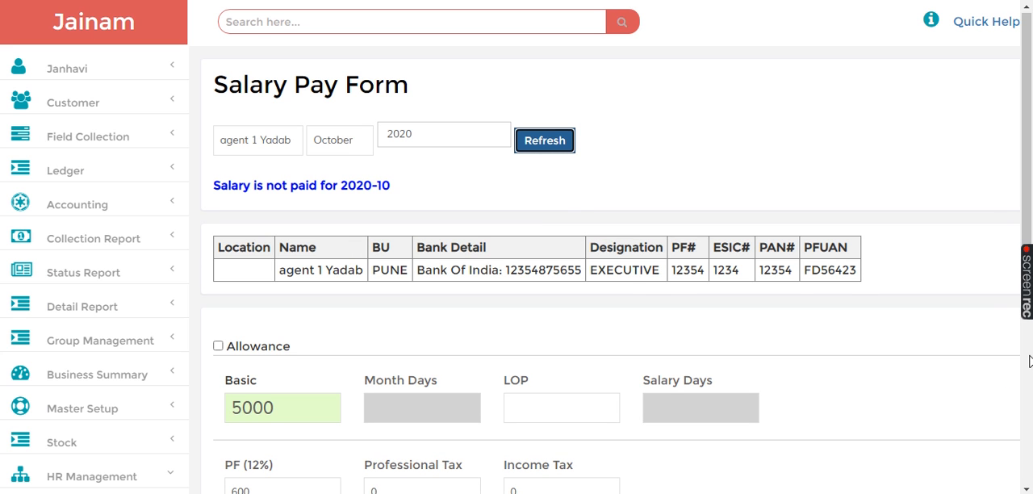
# Scroll through the pay form to review earnings 5,700, deduction 600 and net pay 5,100
pyautogui.scroll(-3)
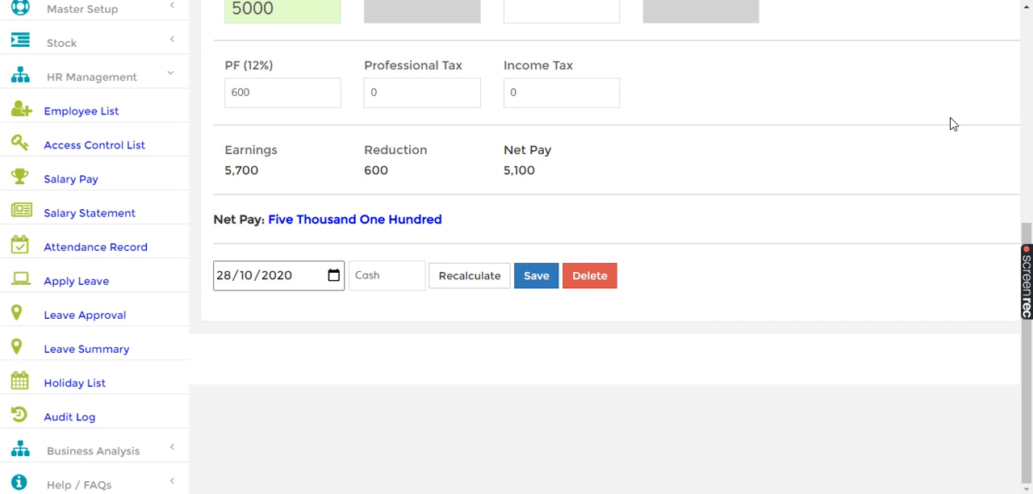
pyautogui.moveTo(668, 213)
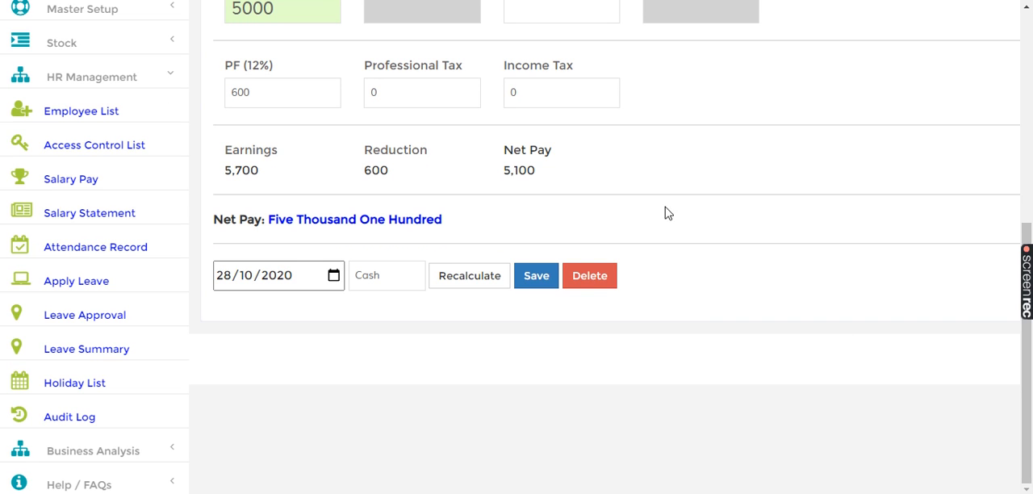
pyautogui.moveTo(510, 172)
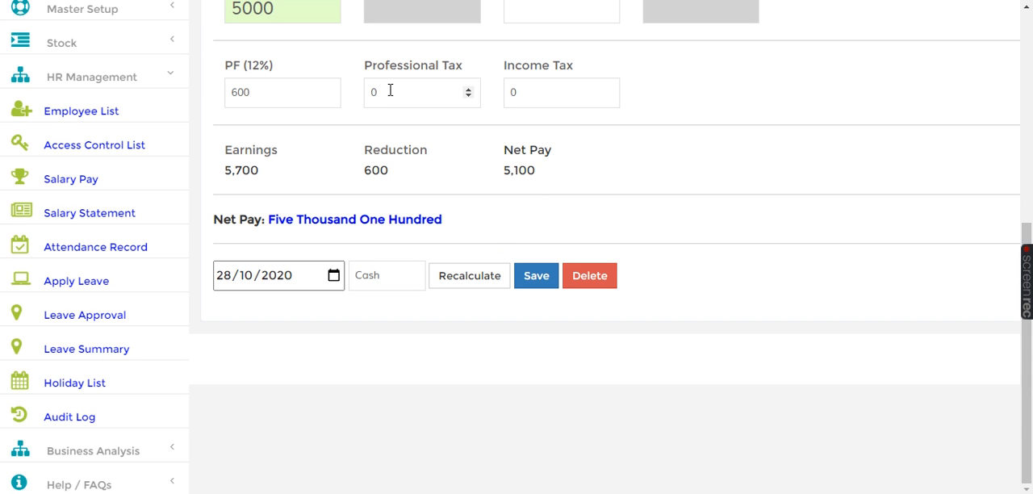
pyautogui.moveTo(978, 161)
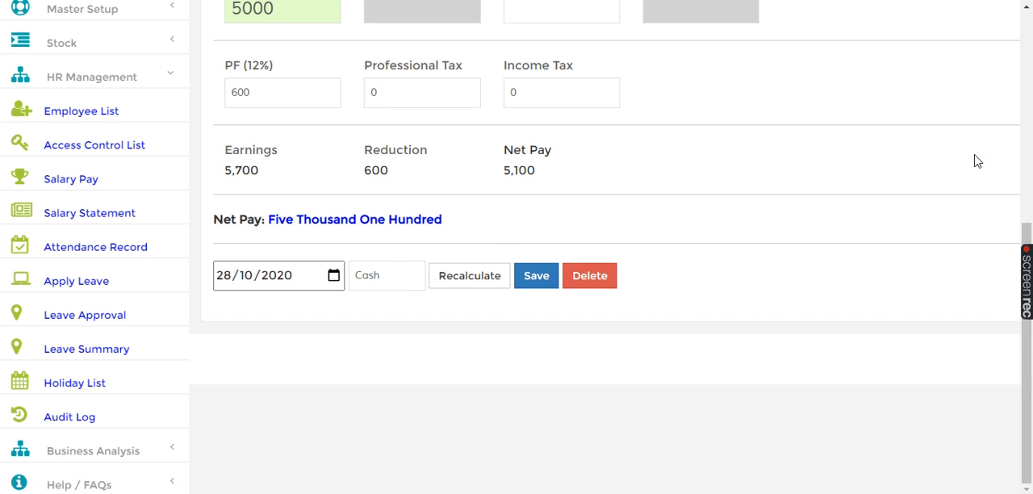
pyautogui.scroll(3)
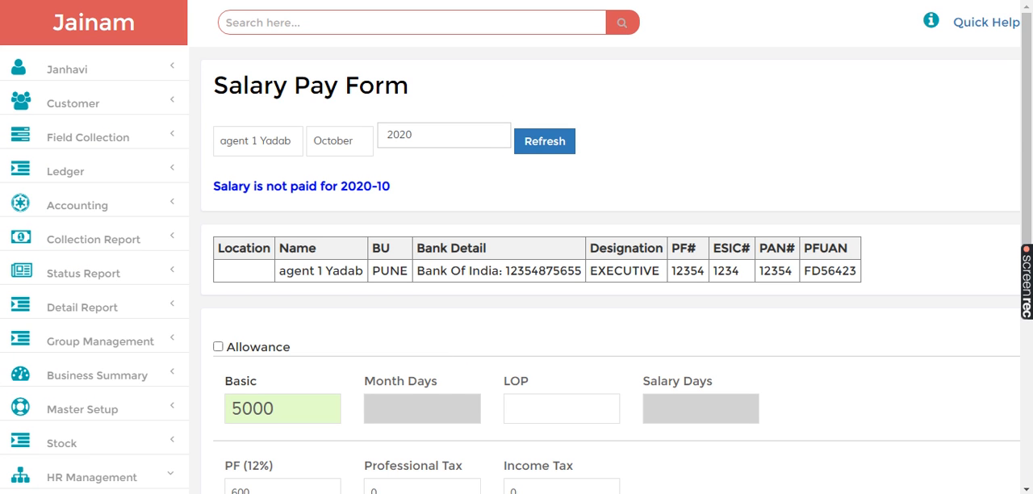
pyautogui.moveTo(708, 412)
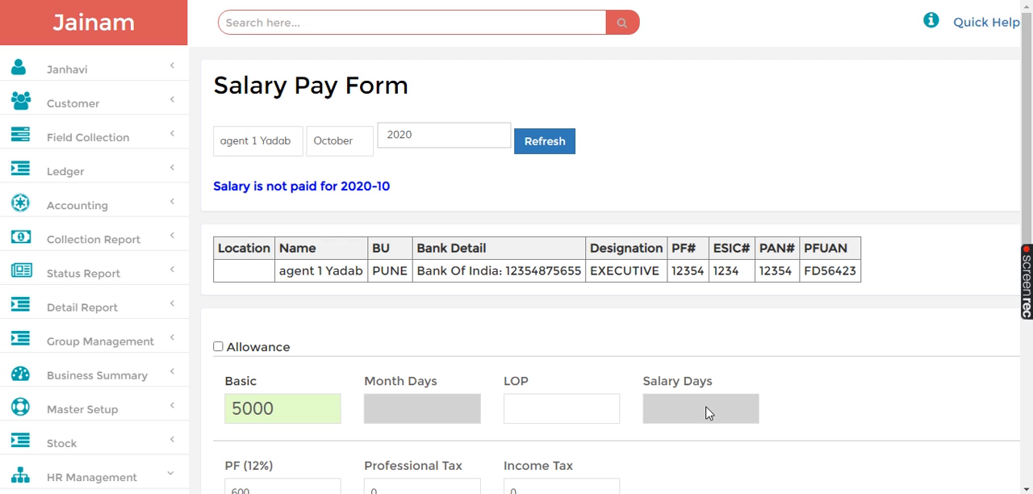
pyautogui.moveTo(855, 407)
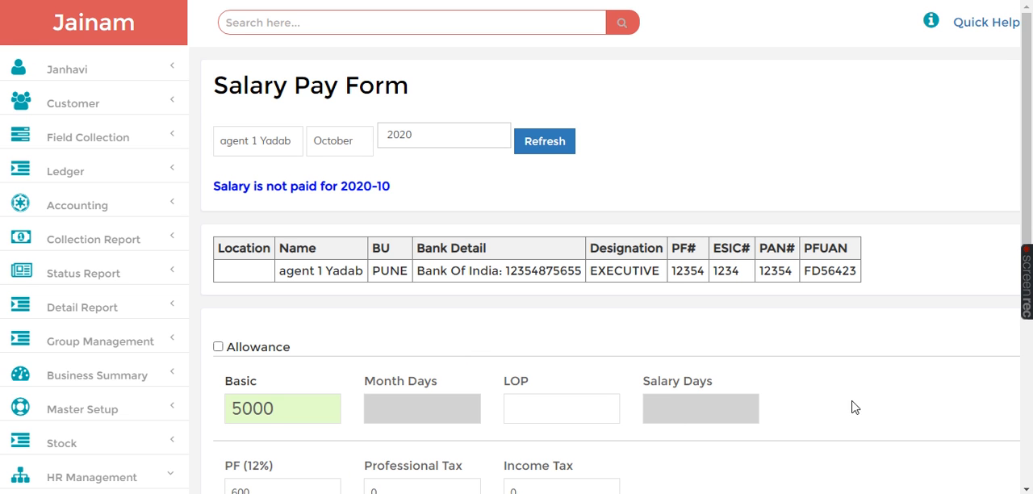
pyautogui.scroll(-3)
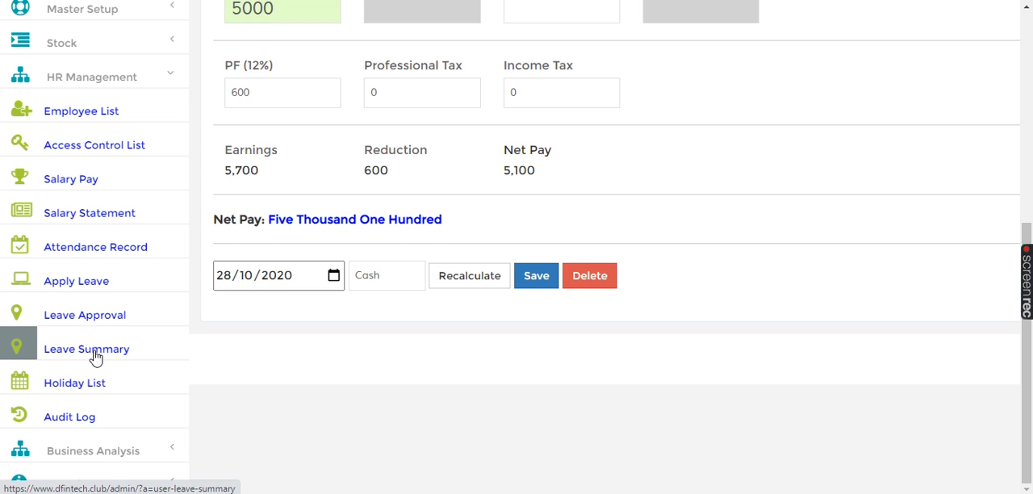
pyautogui.moveTo(95, 247)
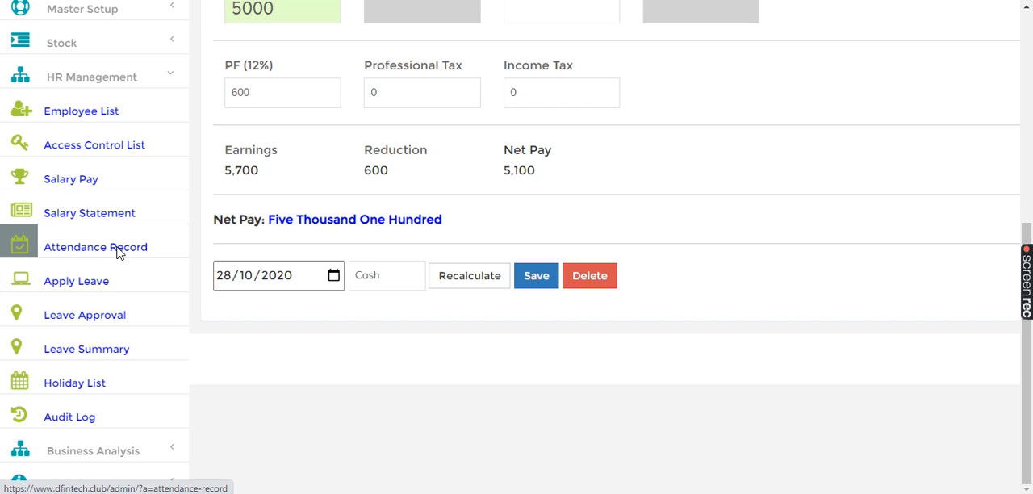
# View agent 1 Yadab's October 2020 attendance record and select 30 October for regularizing
pyautogui.click(95, 246)
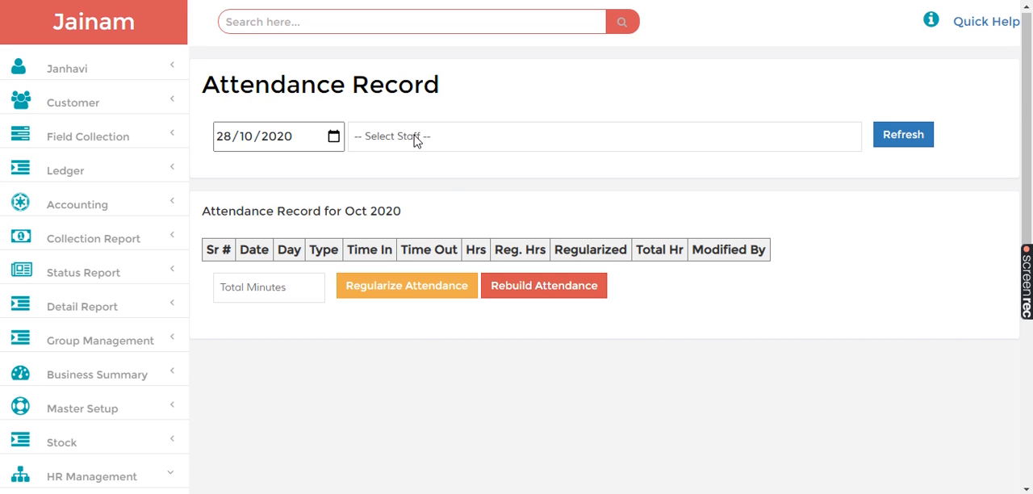
pyautogui.click(603, 135)
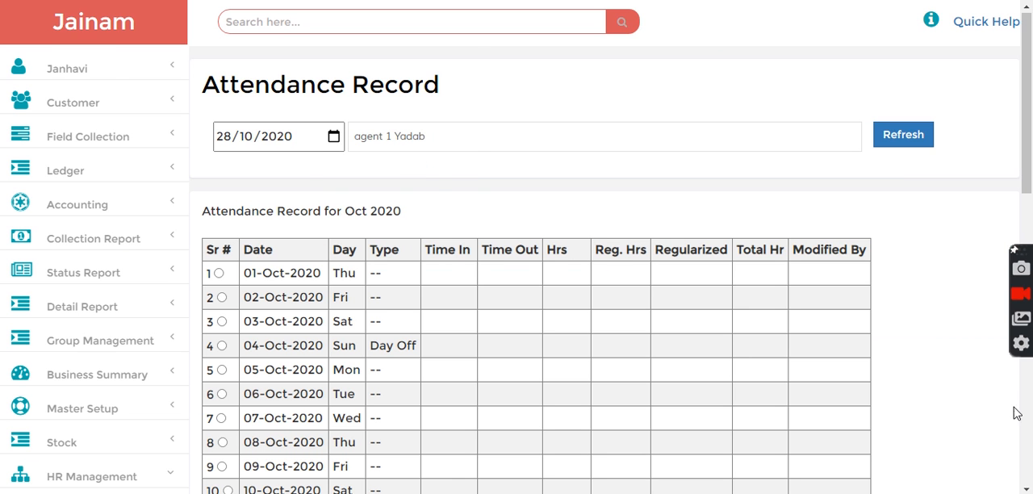
pyautogui.scroll(-3)
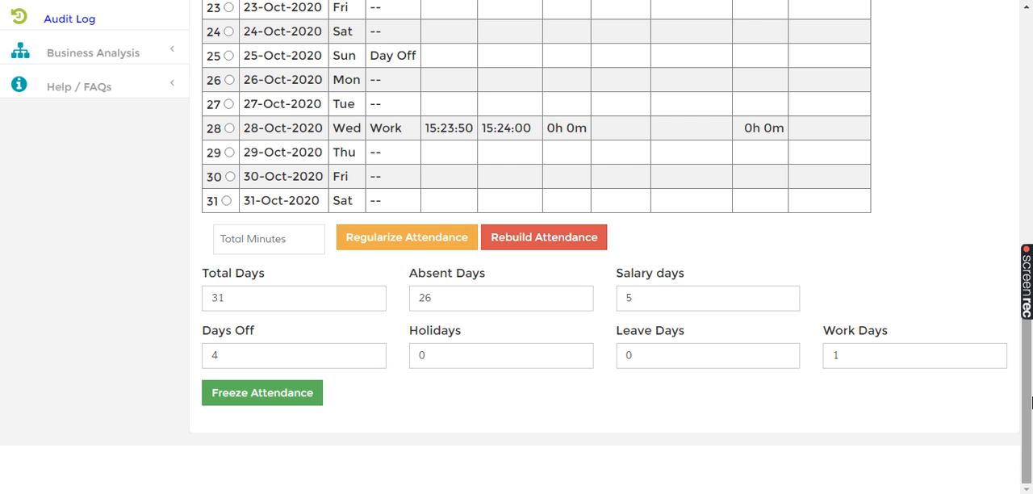
pyautogui.moveTo(395, 109)
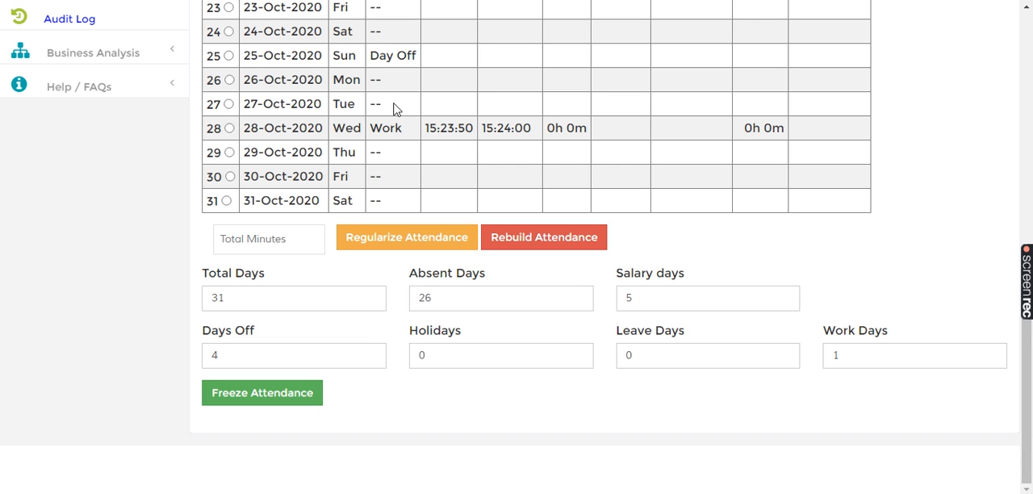
pyautogui.moveTo(351, 254)
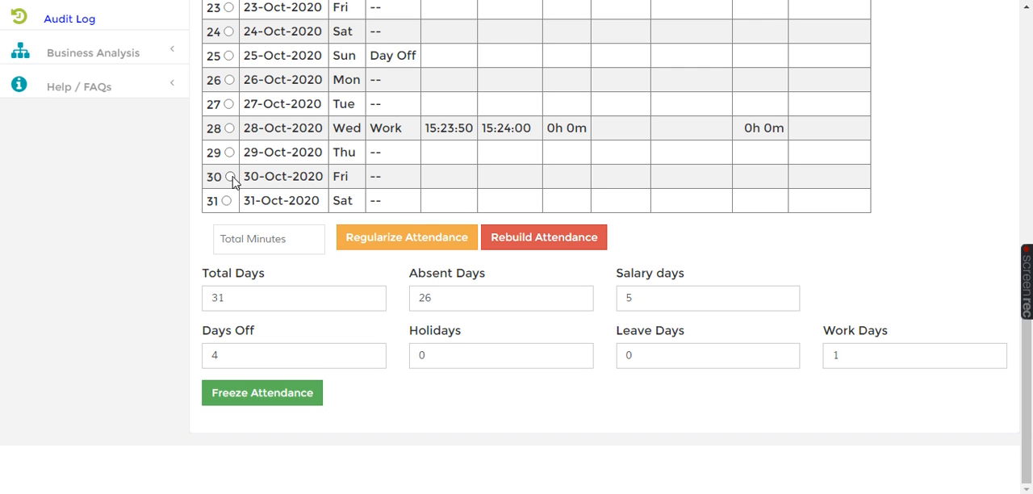
pyautogui.click(229, 176)
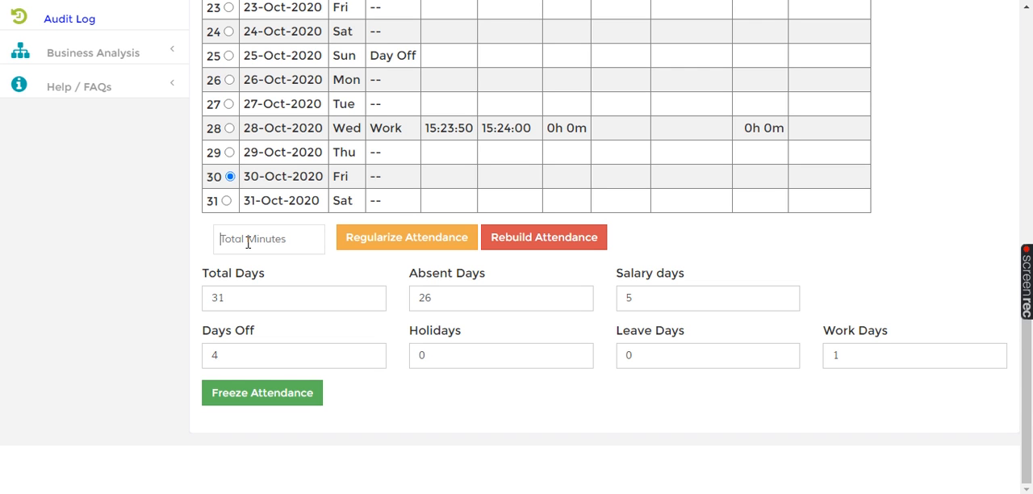
# Regularize 30 October 2020 with 100 total minutes of attendance
pyautogui.write('10')
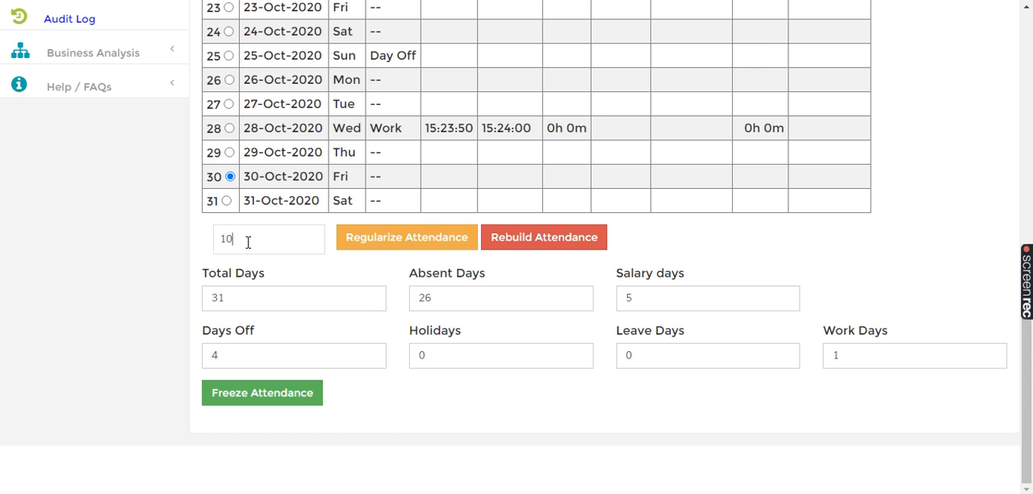
pyautogui.write('0')
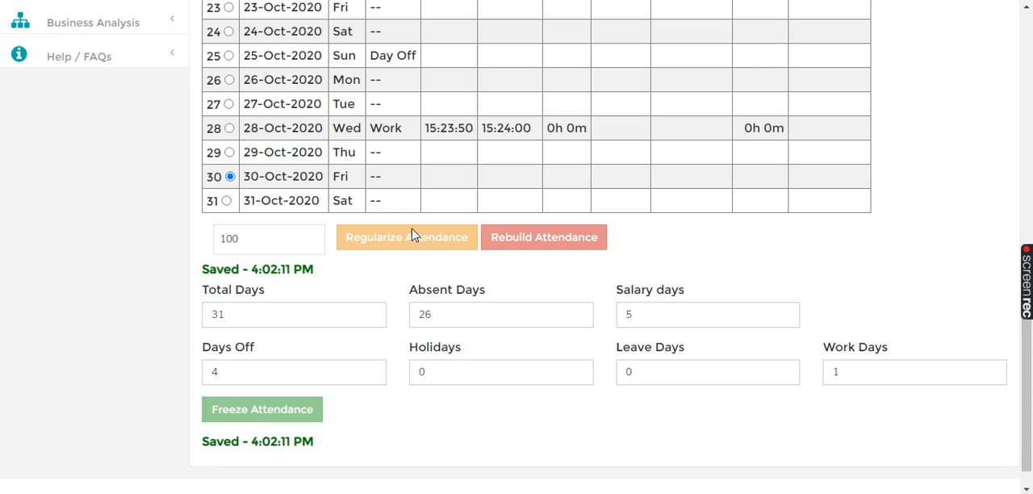
pyautogui.click(406, 235)
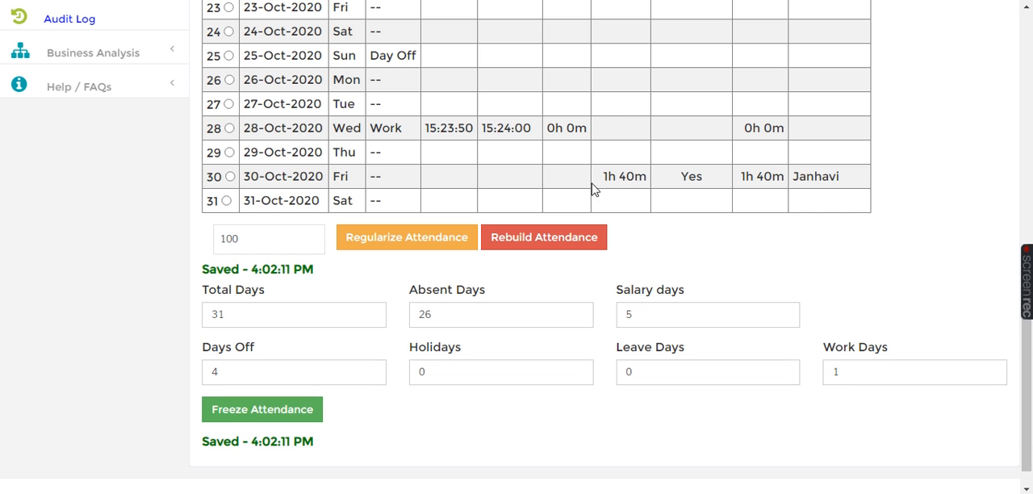
pyautogui.moveTo(320, 181)
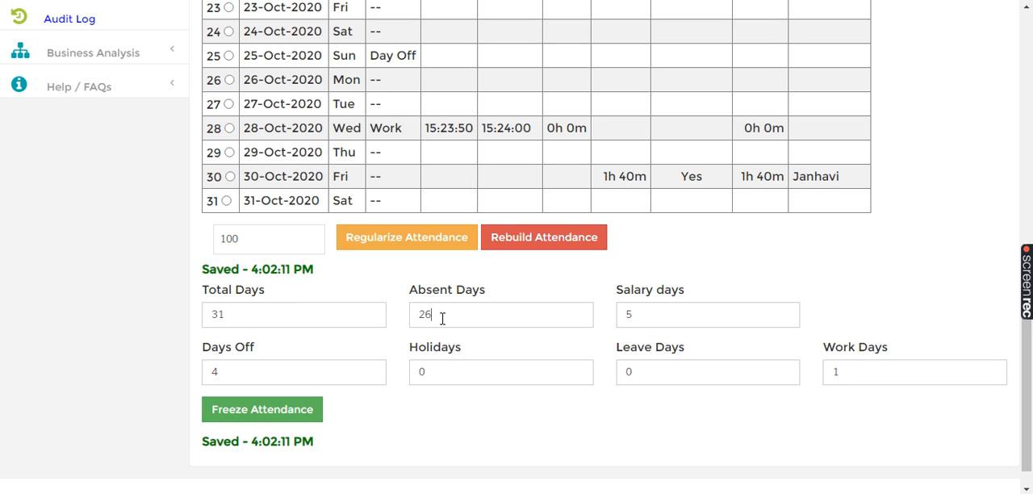
# Correct totals to 2 absent days, 2 holidays and 25 work days, then freeze October attendance
pyautogui.press('Backspace')
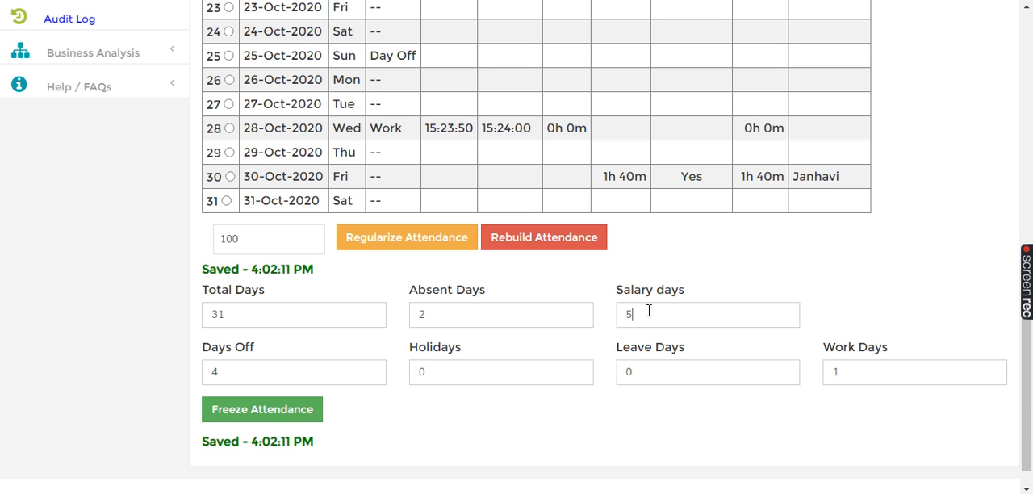
pyautogui.write('2')
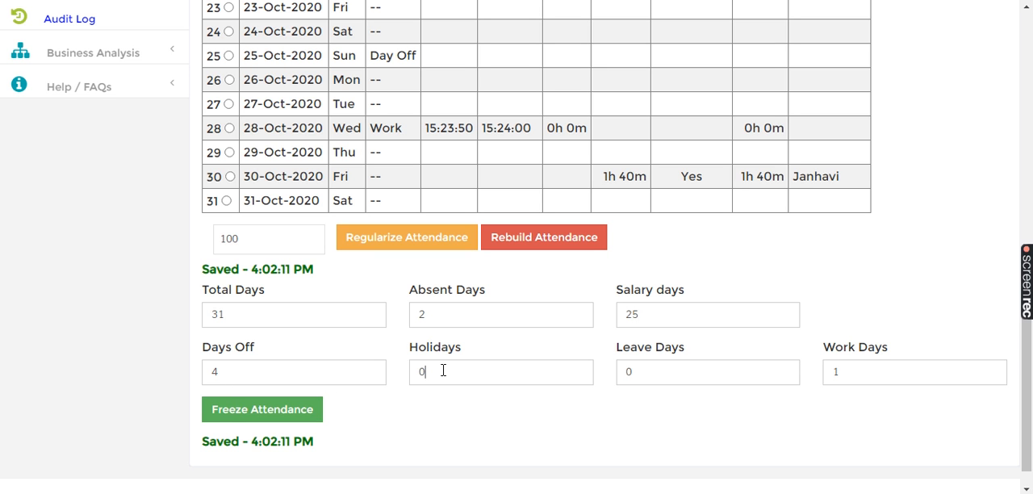
pyautogui.write('2')
pyautogui.click(709, 371)
pyautogui.write('1')
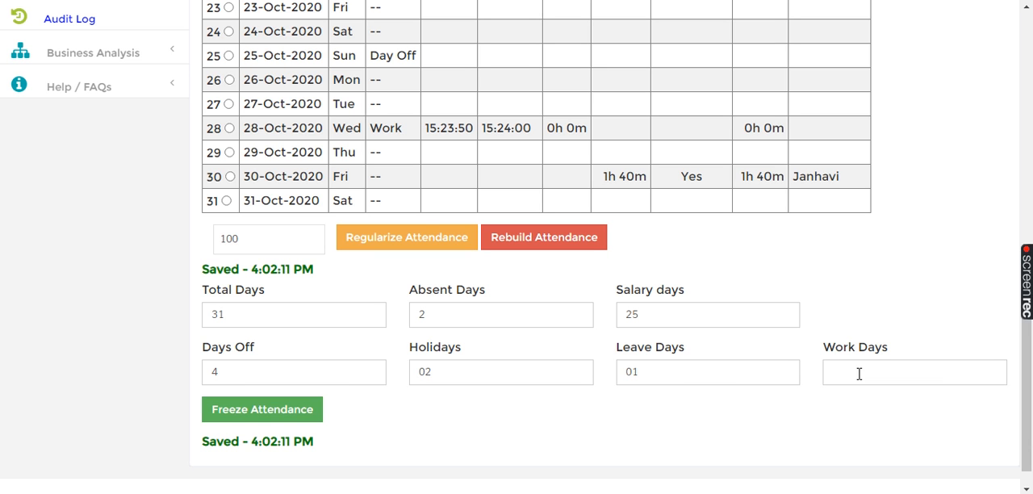
pyautogui.write('25')
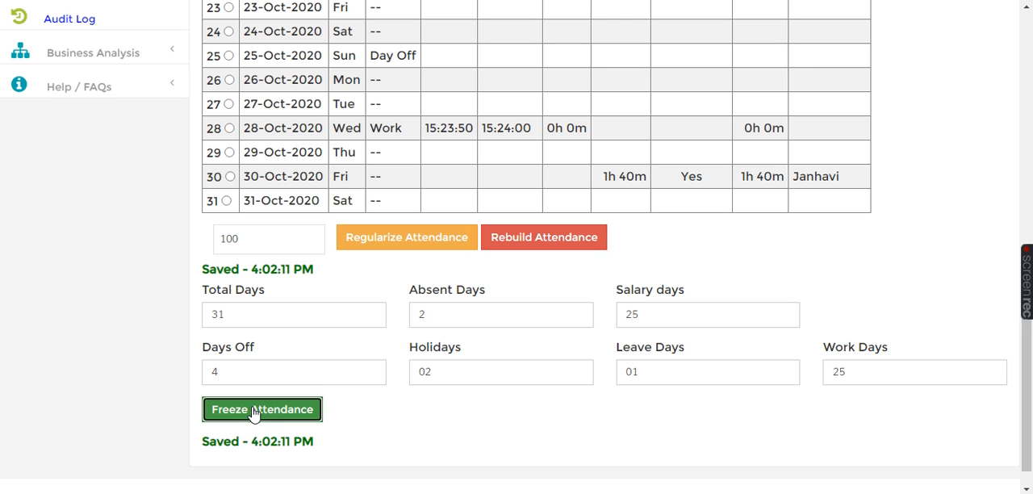
pyautogui.click(261, 409)
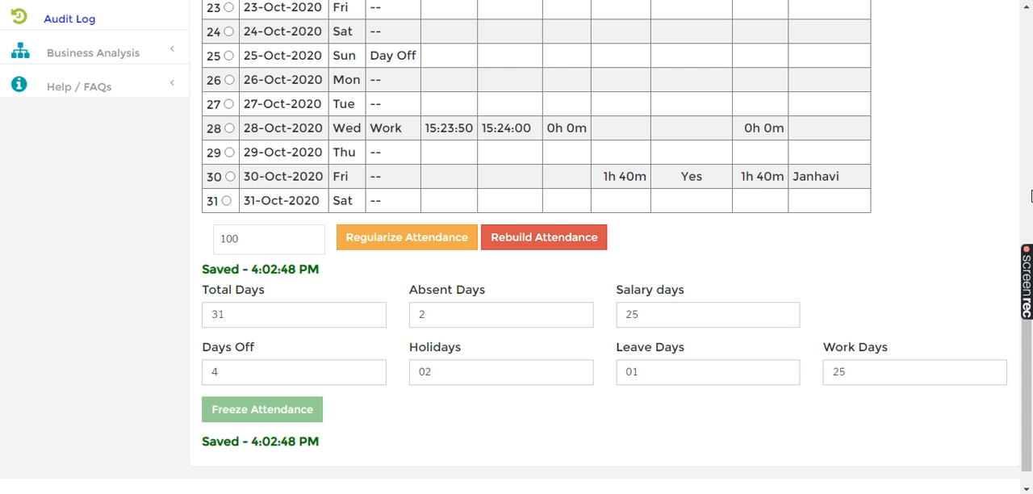
pyautogui.moveTo(1010, 134)
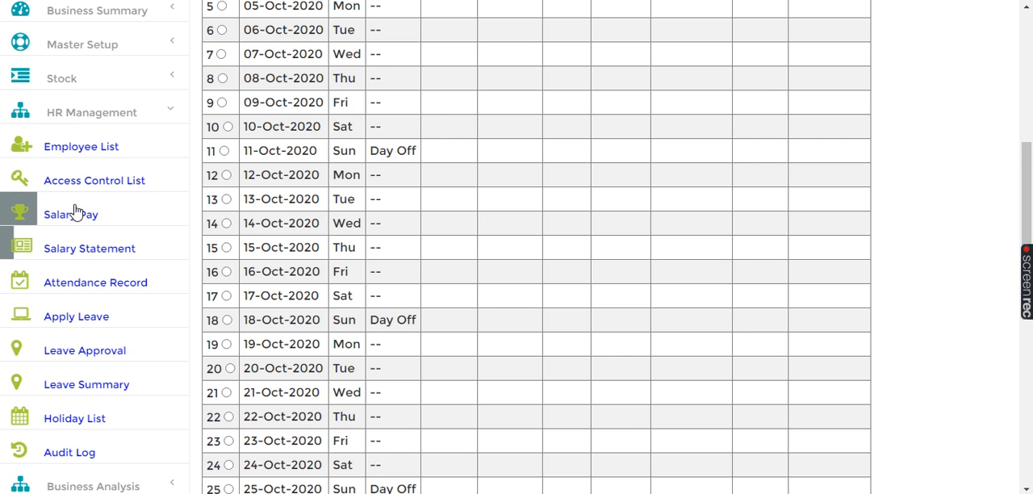
# Reload agent 1 Yadab's October 2020 salary in the Salary Pay Form after the freeze
pyautogui.click(71, 213)
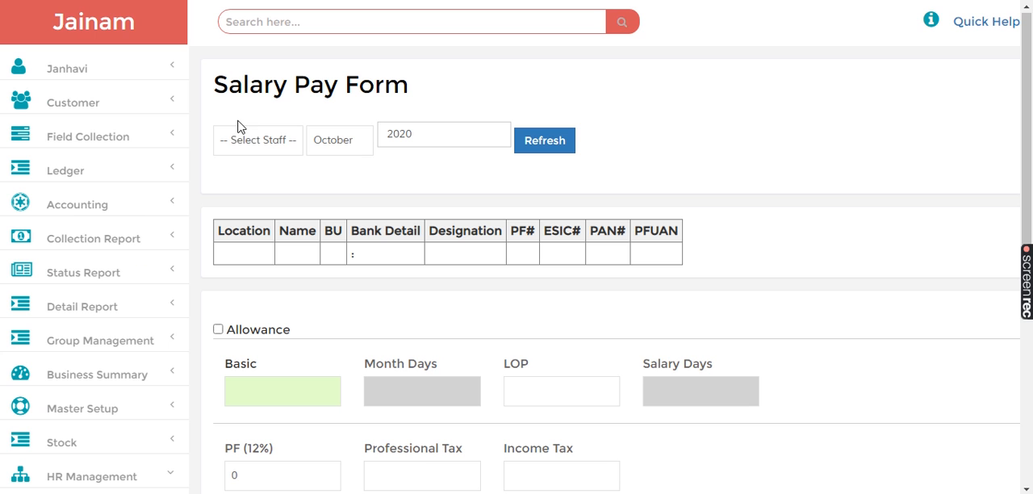
pyautogui.click(258, 139)
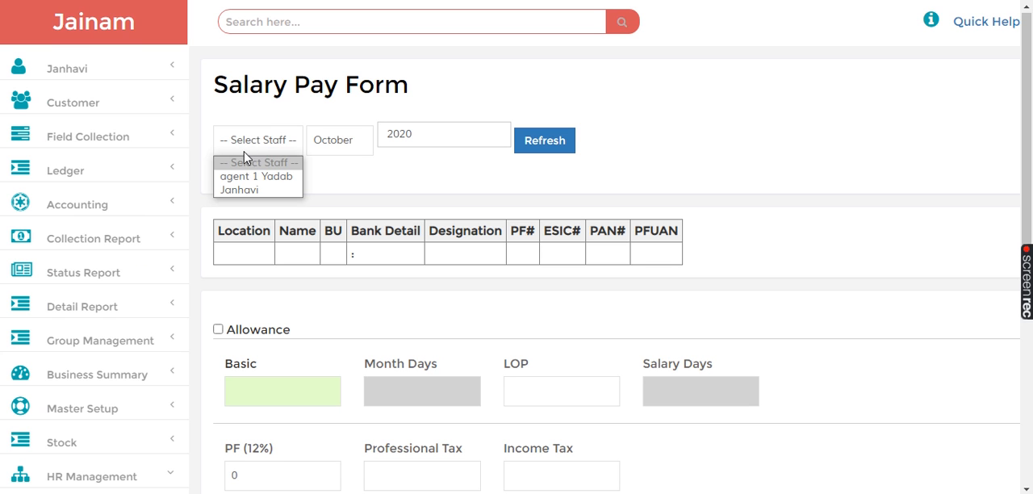
pyautogui.click(255, 176)
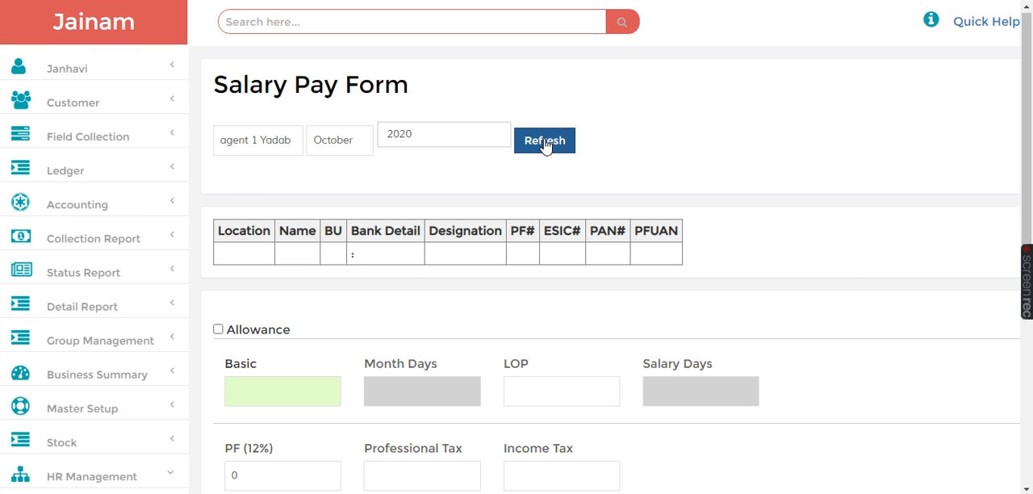
pyautogui.click(544, 139)
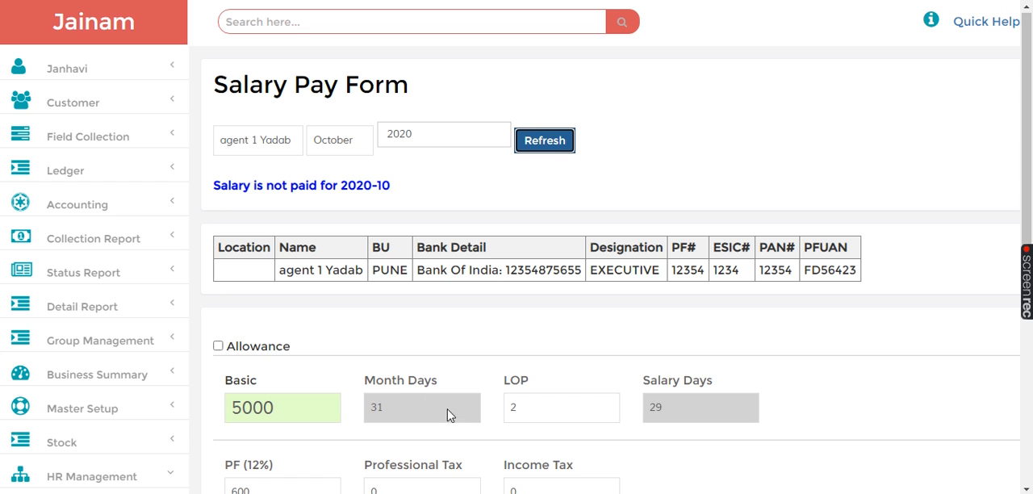
pyautogui.moveTo(381, 415)
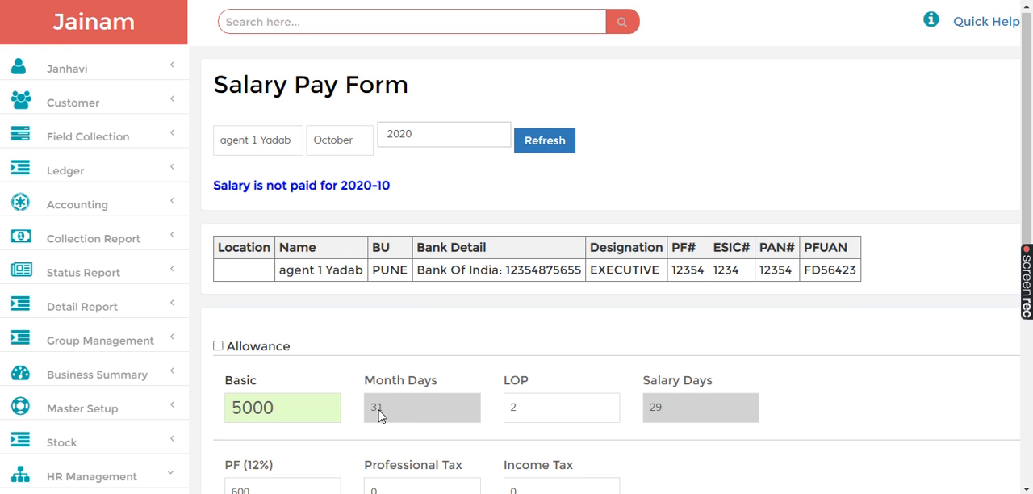
pyautogui.moveTo(1007, 448)
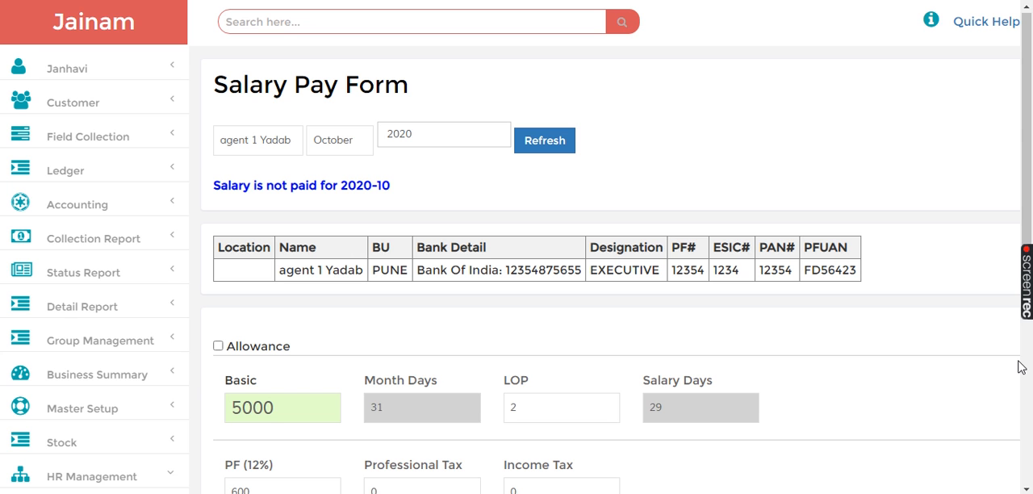
# Enter professional tax 200 and income tax 50, recalculating reductions to 850 and net pay to 4,527
pyautogui.scroll(-3)
pyautogui.write('20')
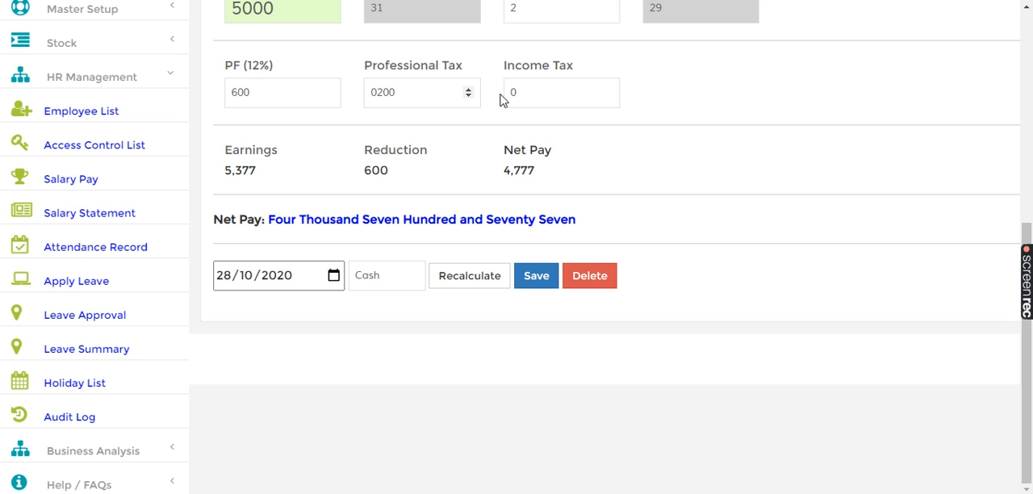
pyautogui.write('050')
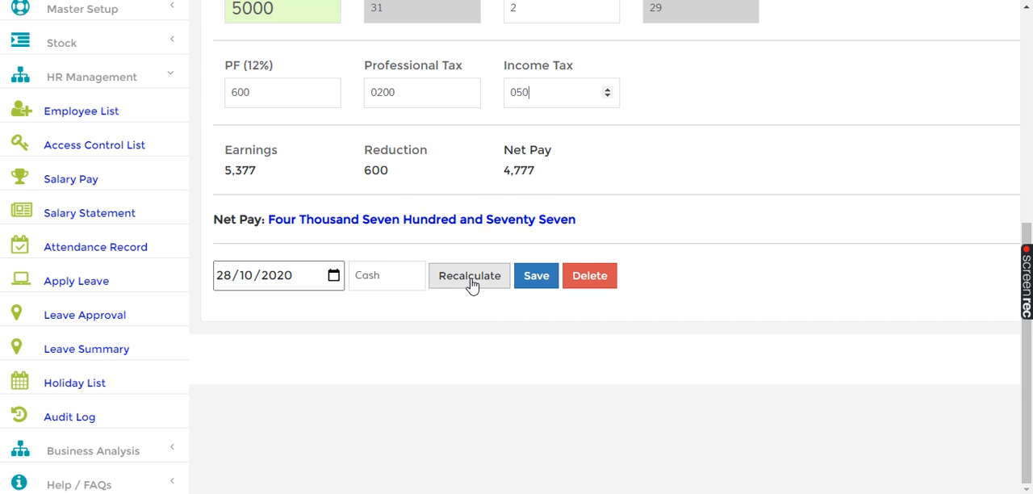
pyautogui.click(468, 275)
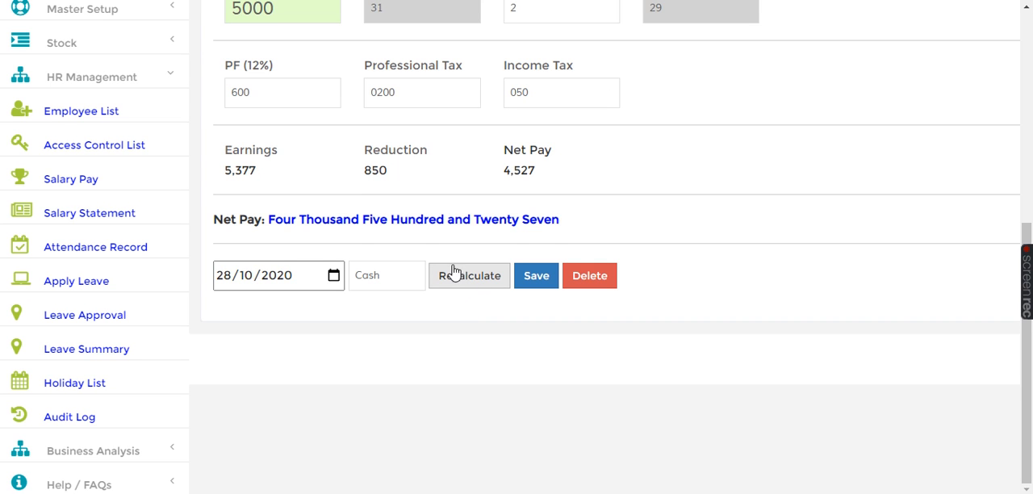
pyautogui.moveTo(510, 179)
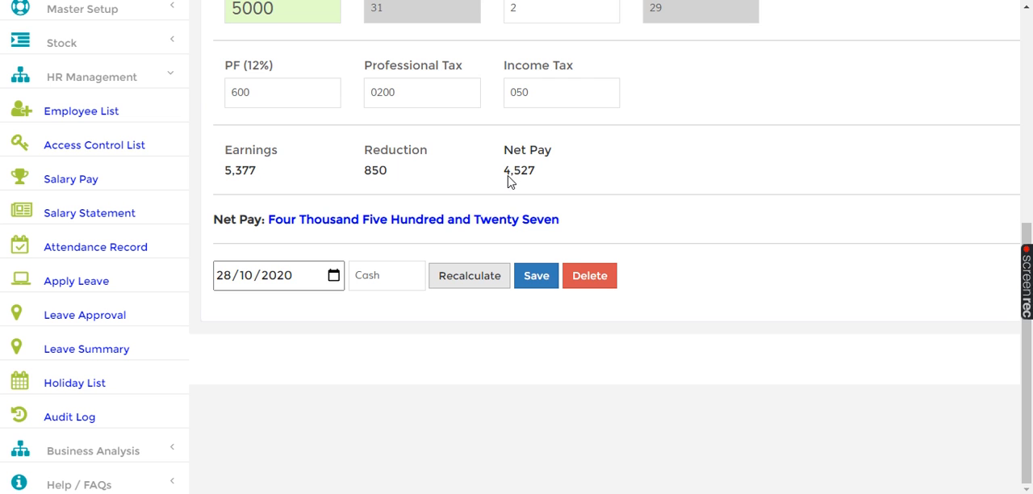
pyautogui.moveTo(535, 183)
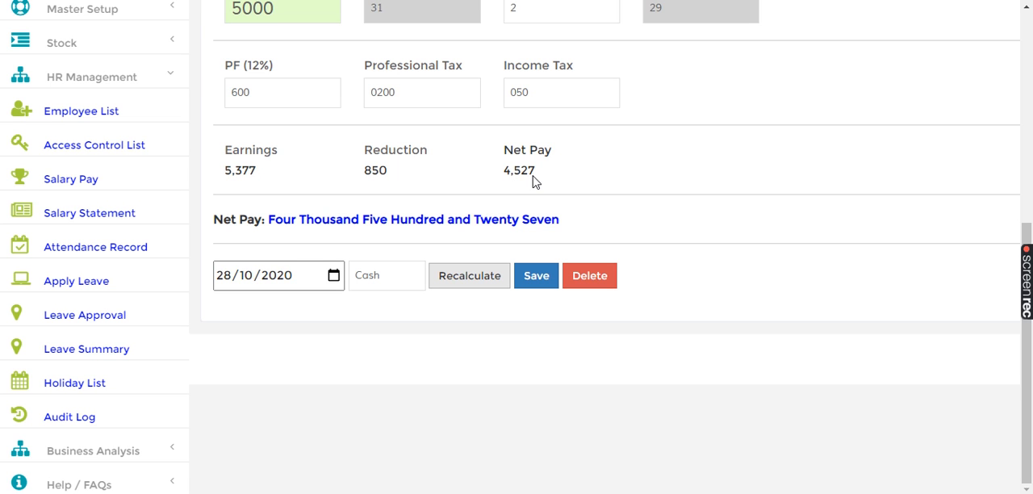
pyautogui.moveTo(510, 192)
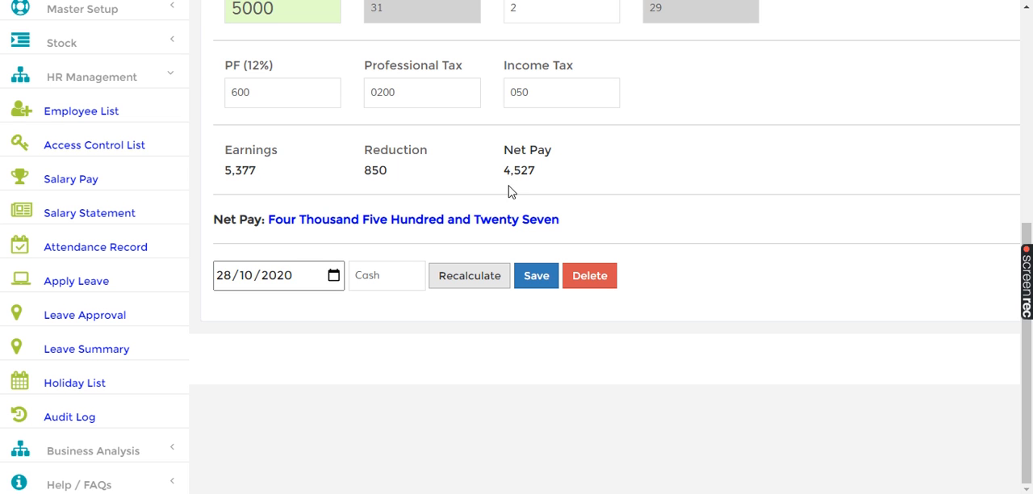
# Pay the 4,527 October salary in Cash, save it, and return to the welcome page
pyautogui.click(386, 275)
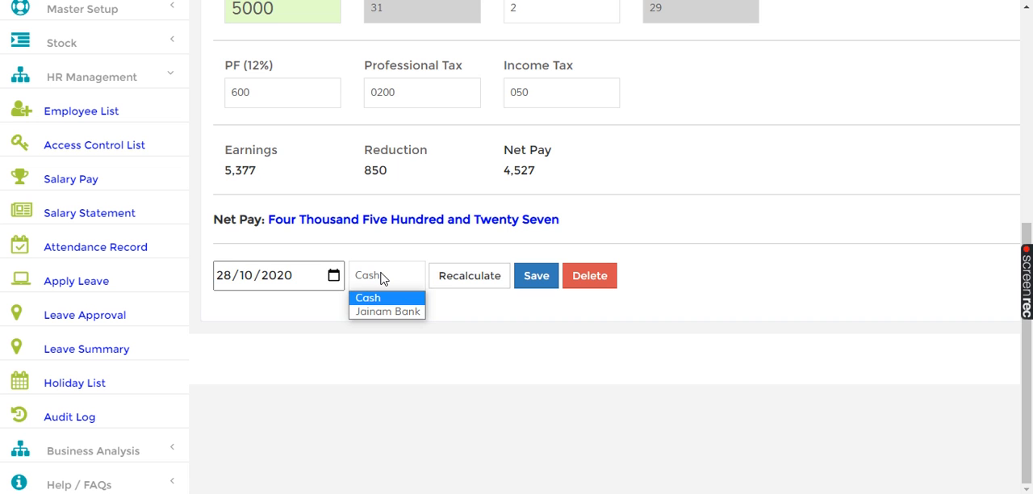
pyautogui.click(368, 297)
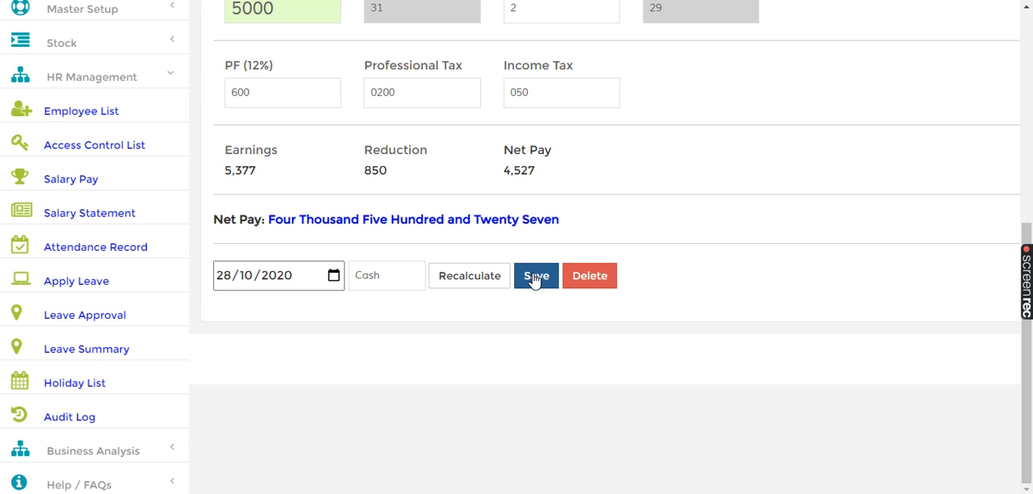
pyautogui.click(536, 274)
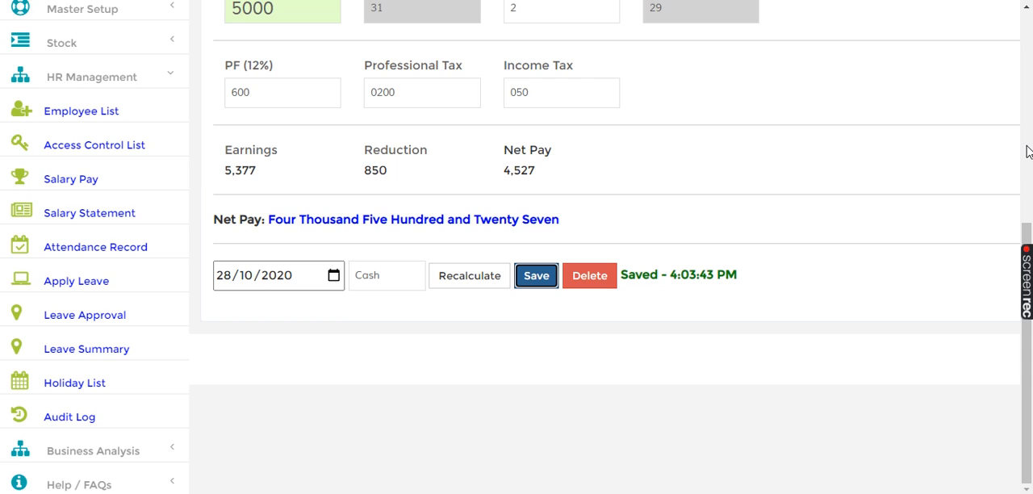
pyautogui.scroll(3)
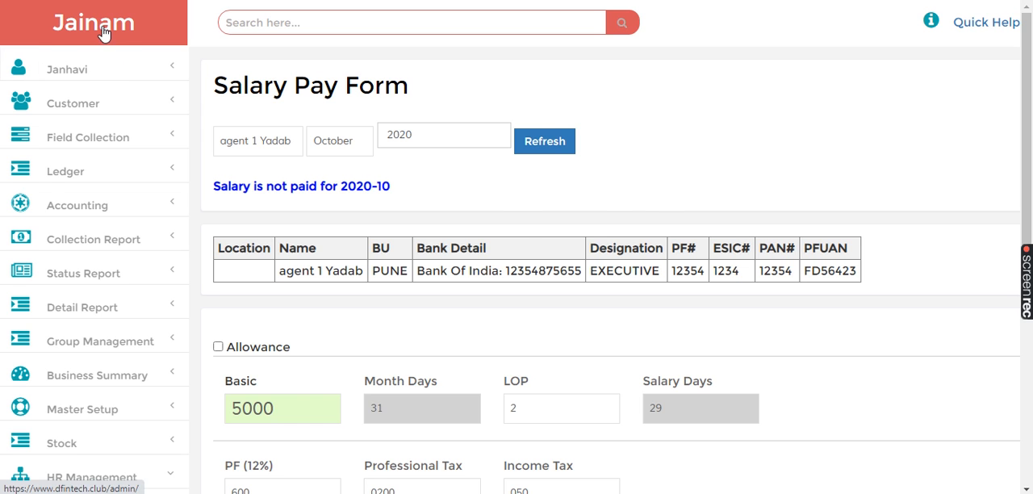
pyautogui.click(93, 22)
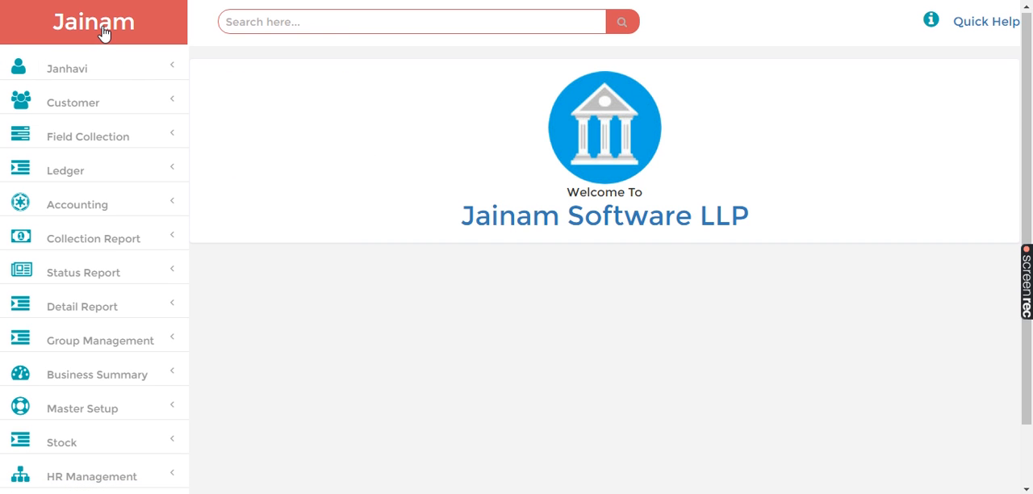